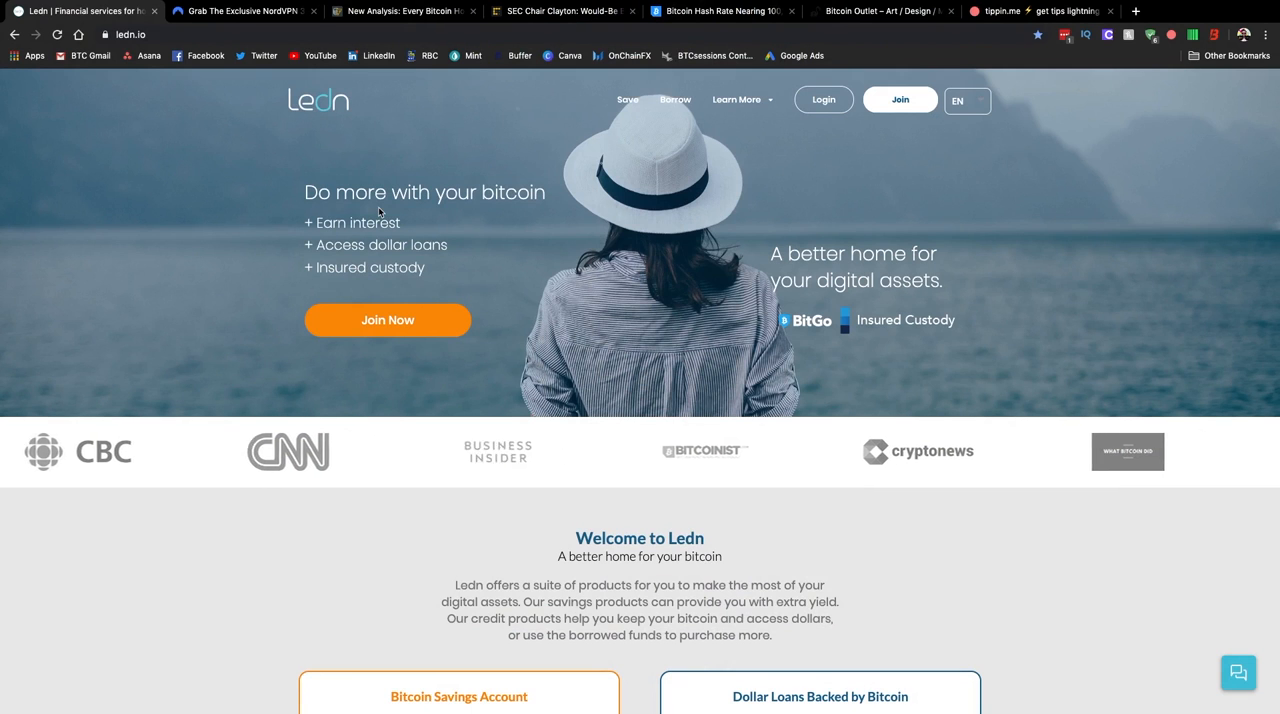
# Finish scrolling the current page, then bring up the NordVPN 75% off 3-year plan offer.
pyautogui.scroll(-3)
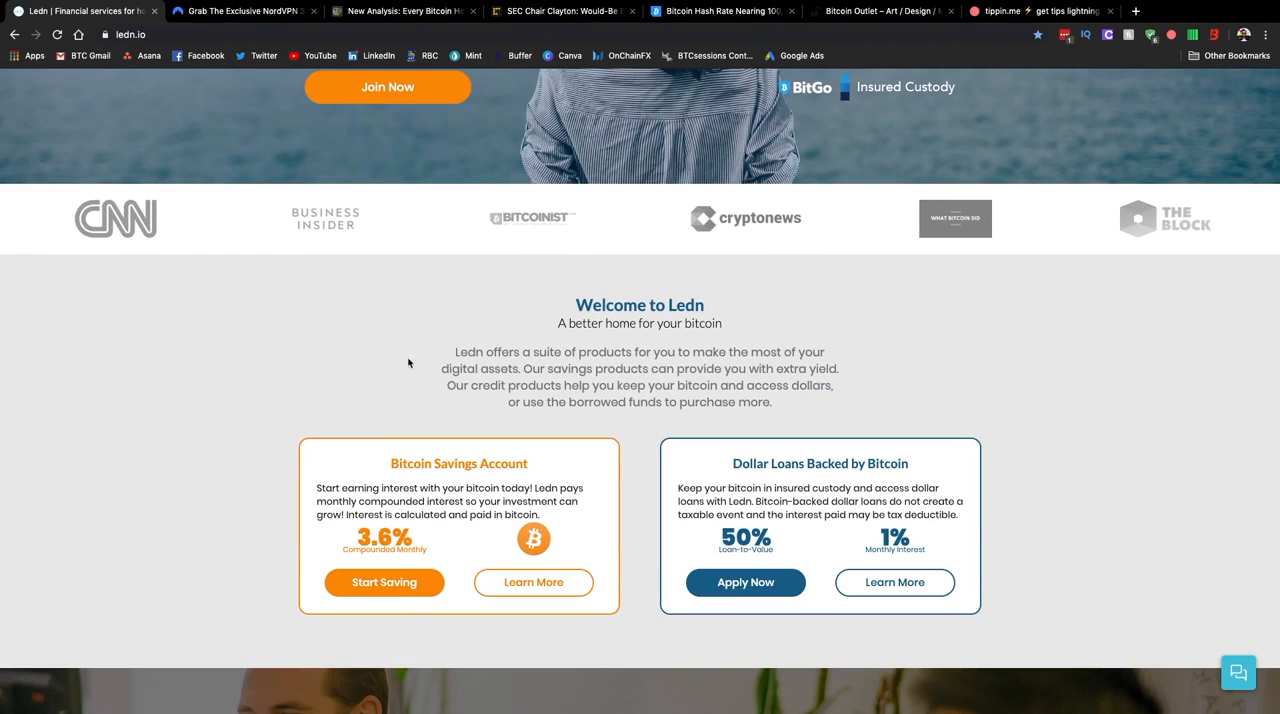
pyautogui.moveTo(352, 348)
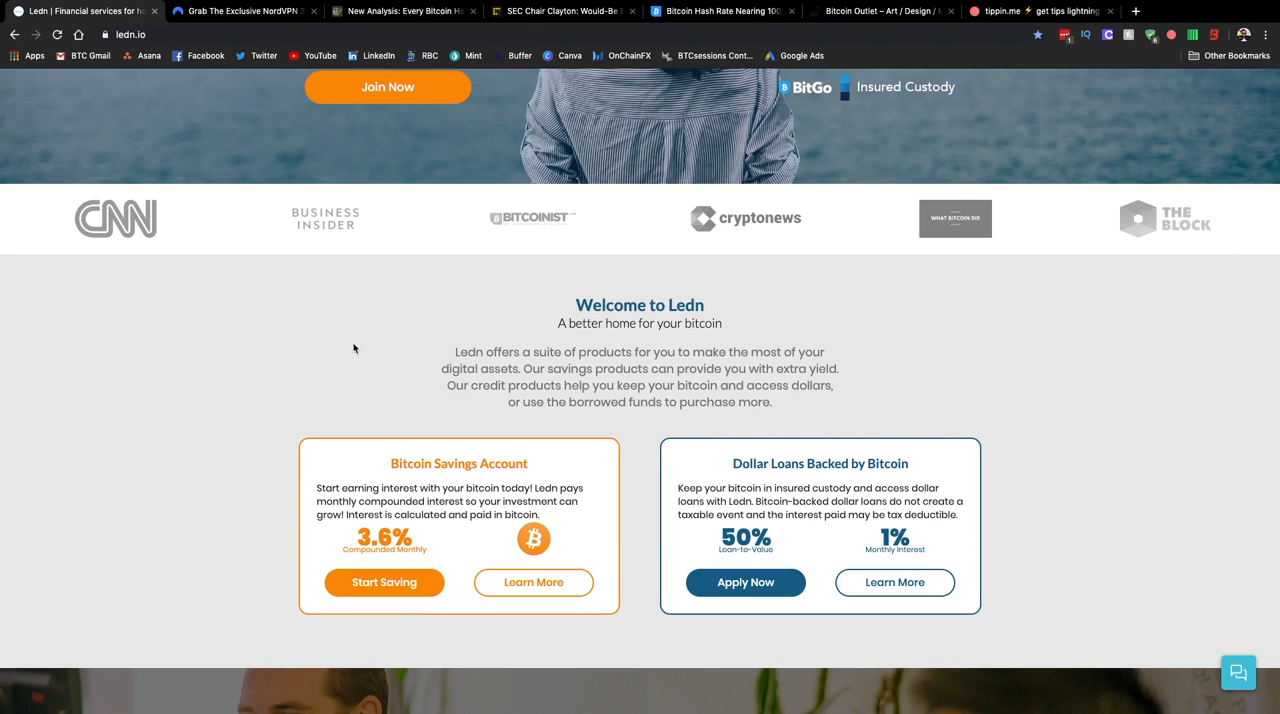
pyautogui.scroll(-3)
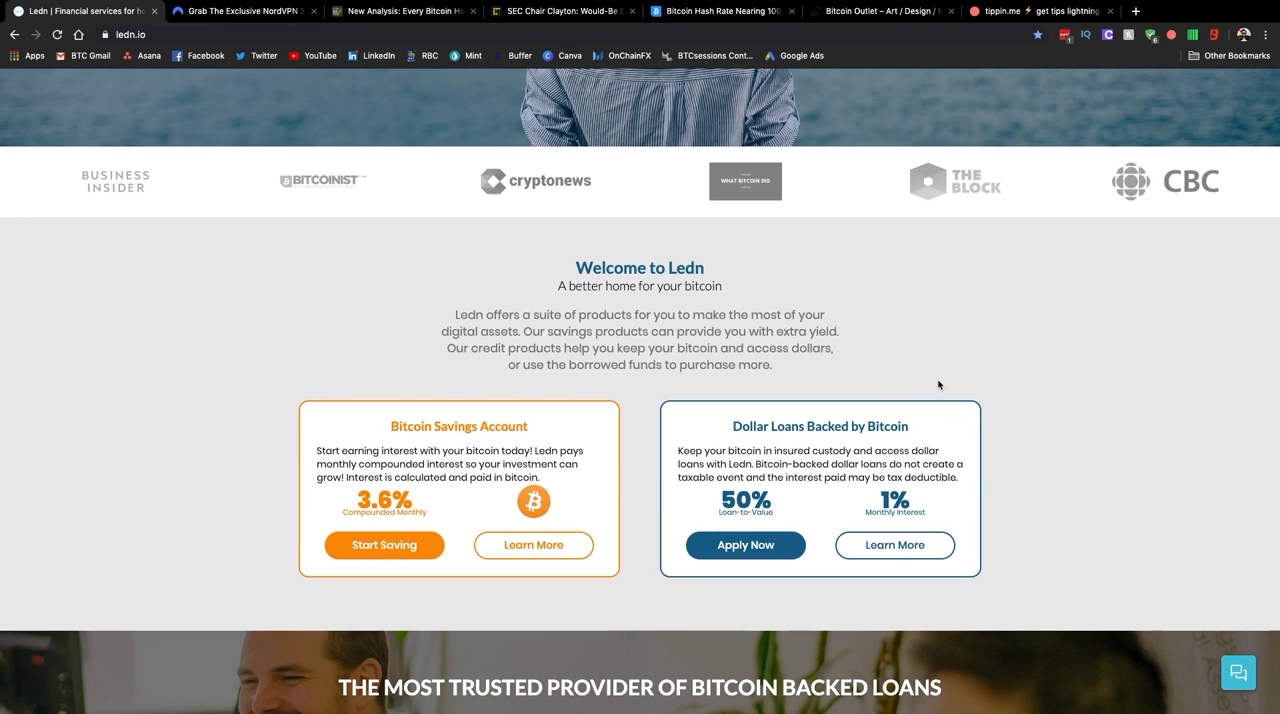
pyautogui.moveTo(708, 366)
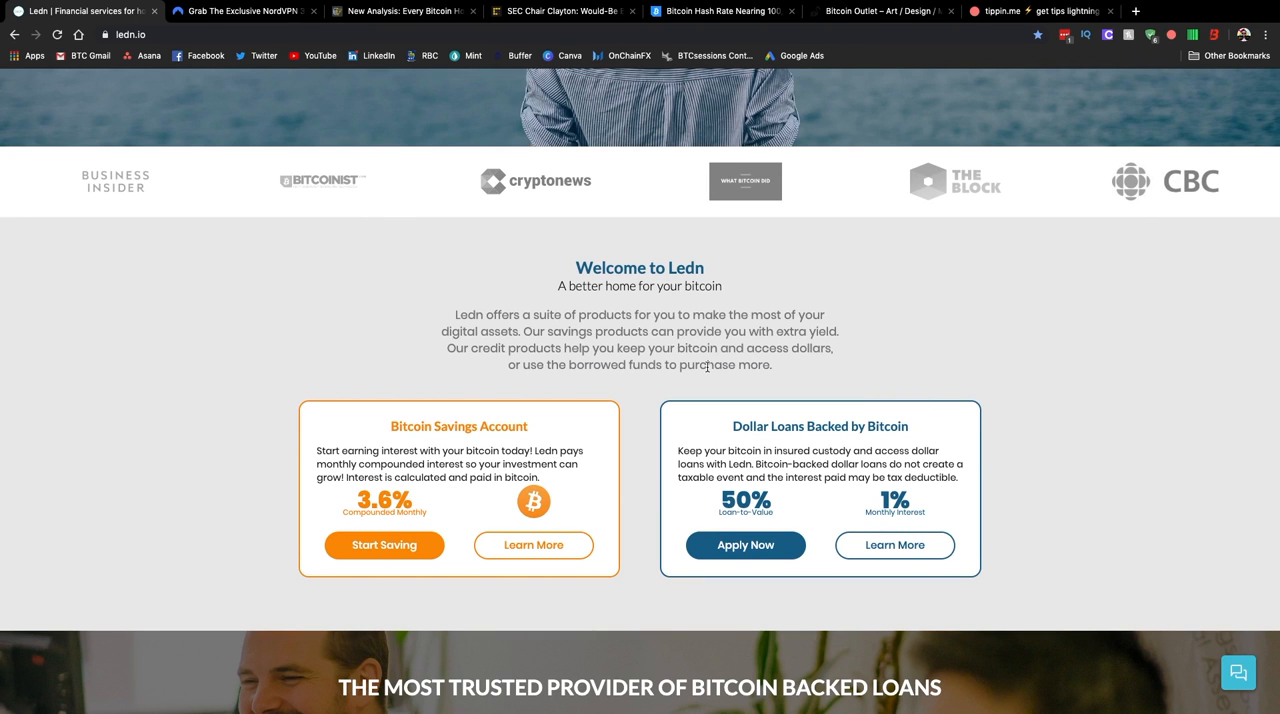
pyautogui.scroll(3)
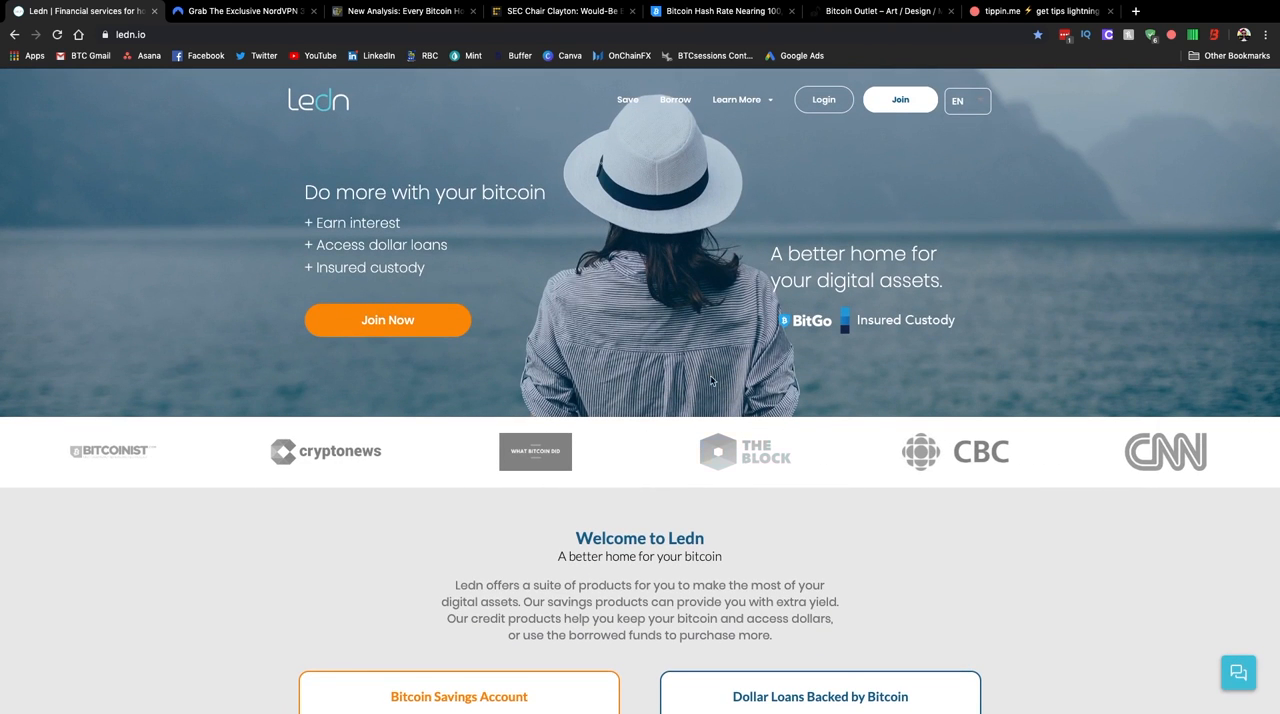
pyautogui.scroll(-3)
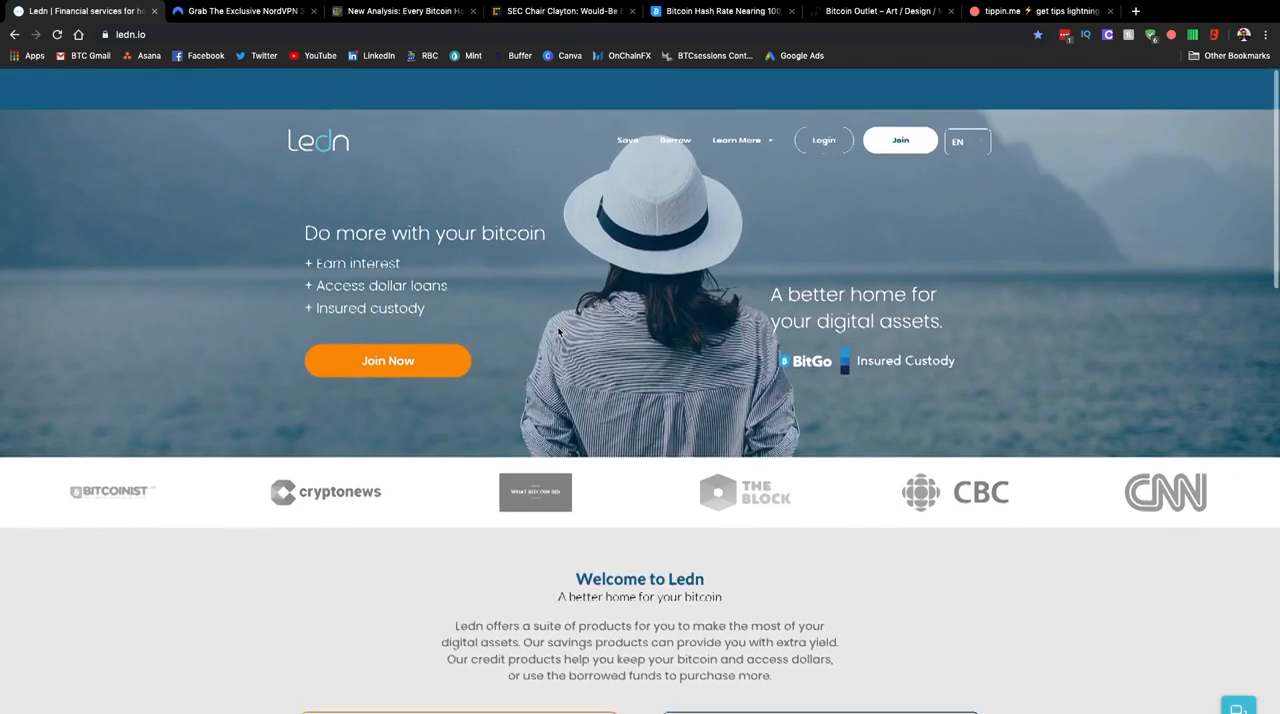
pyautogui.scroll(-3)
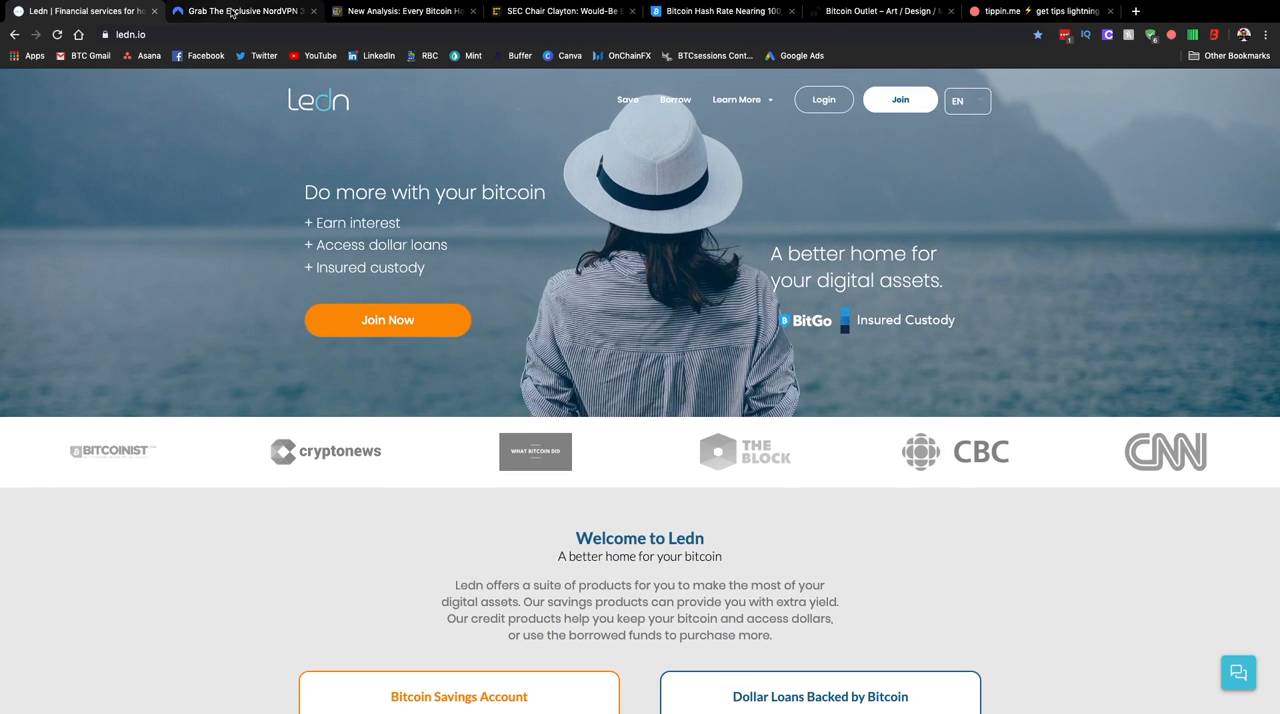
pyautogui.click(240, 12)
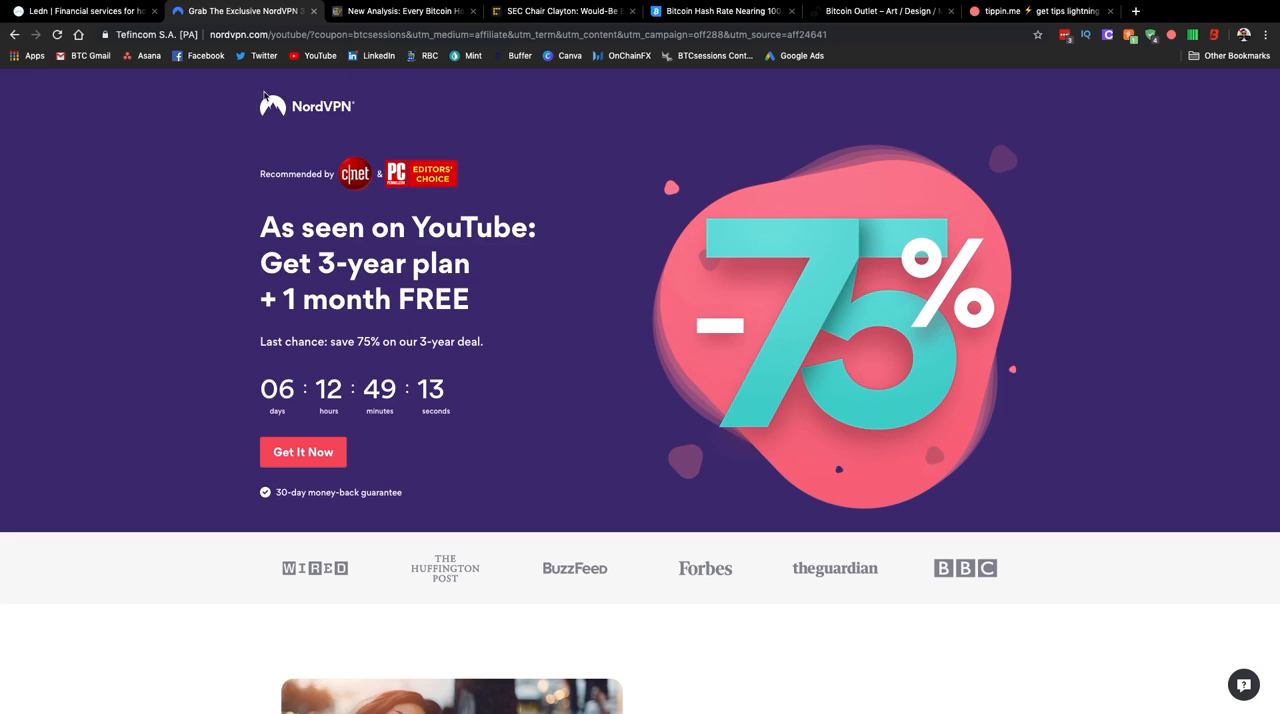
pyautogui.moveTo(168, 246)
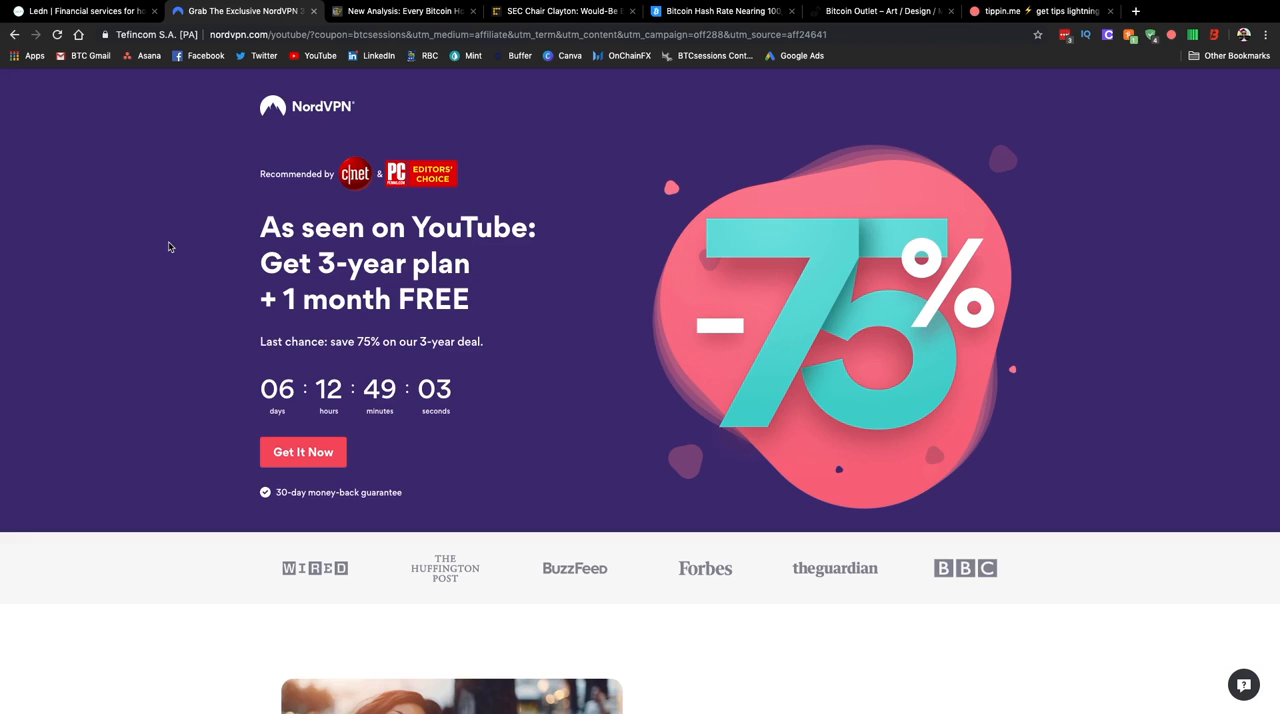
pyautogui.moveTo(254, 226)
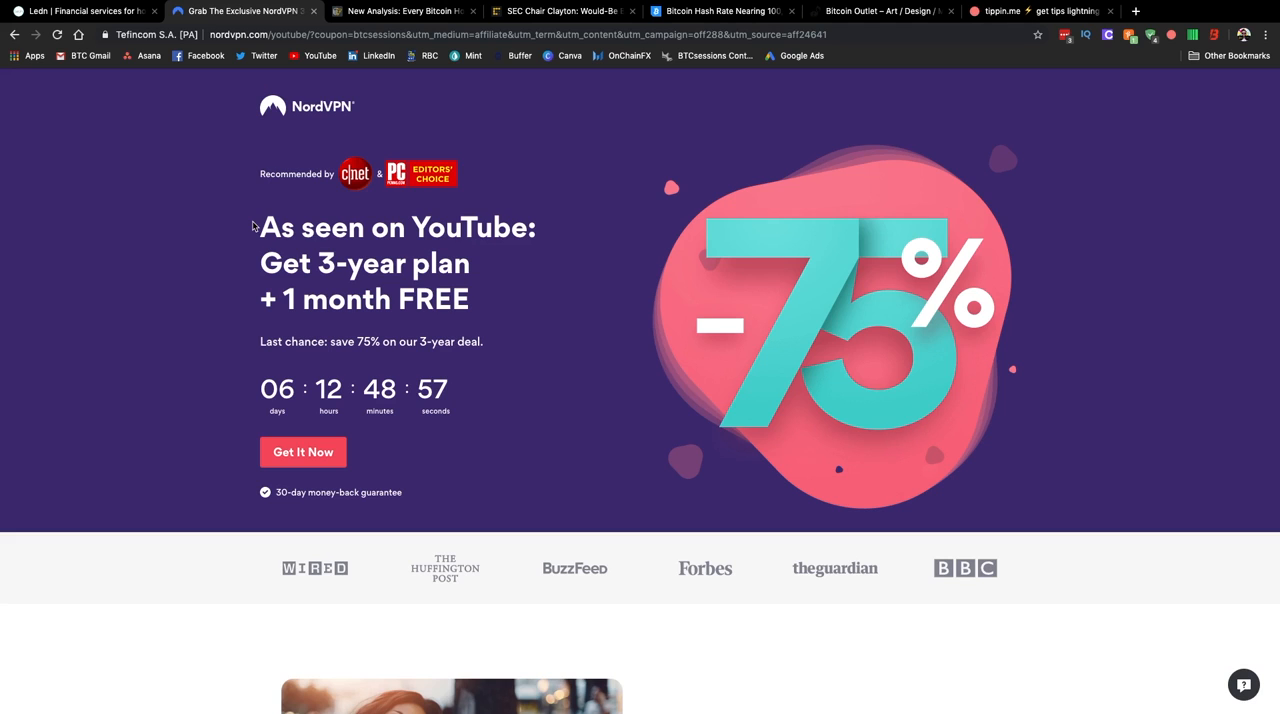
pyautogui.moveTo(184, 294)
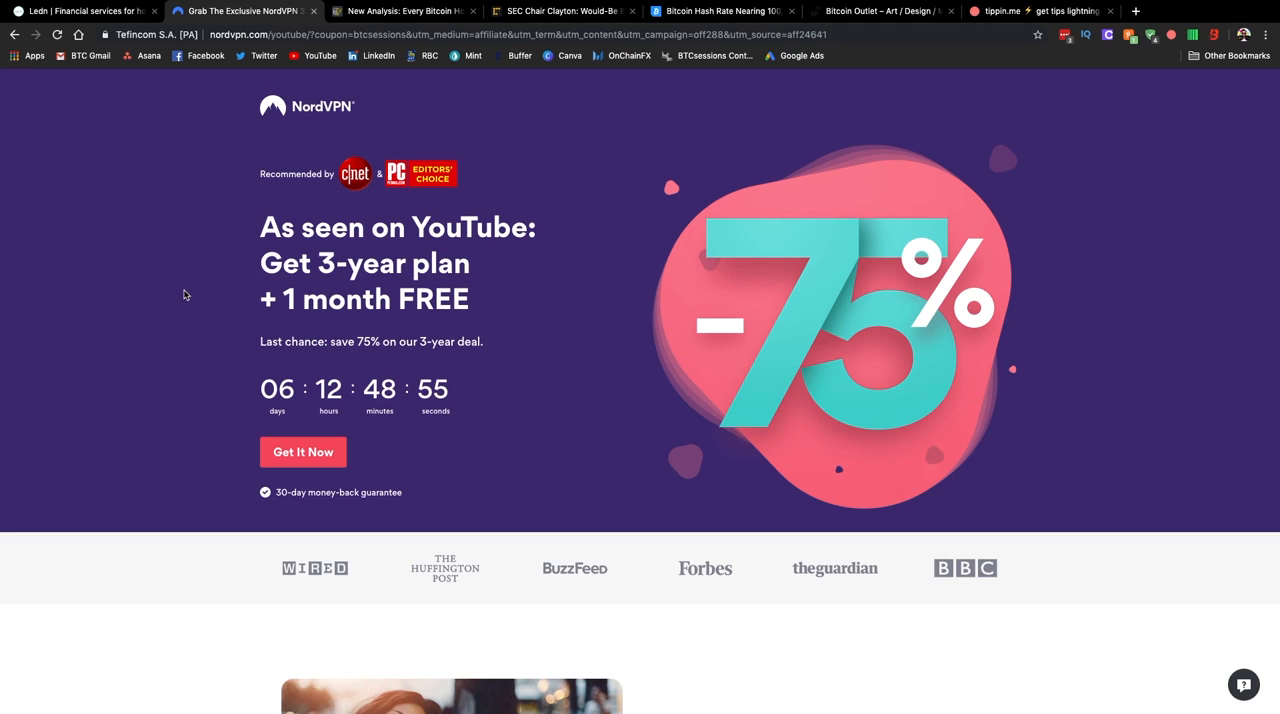
pyautogui.click(400, 12)
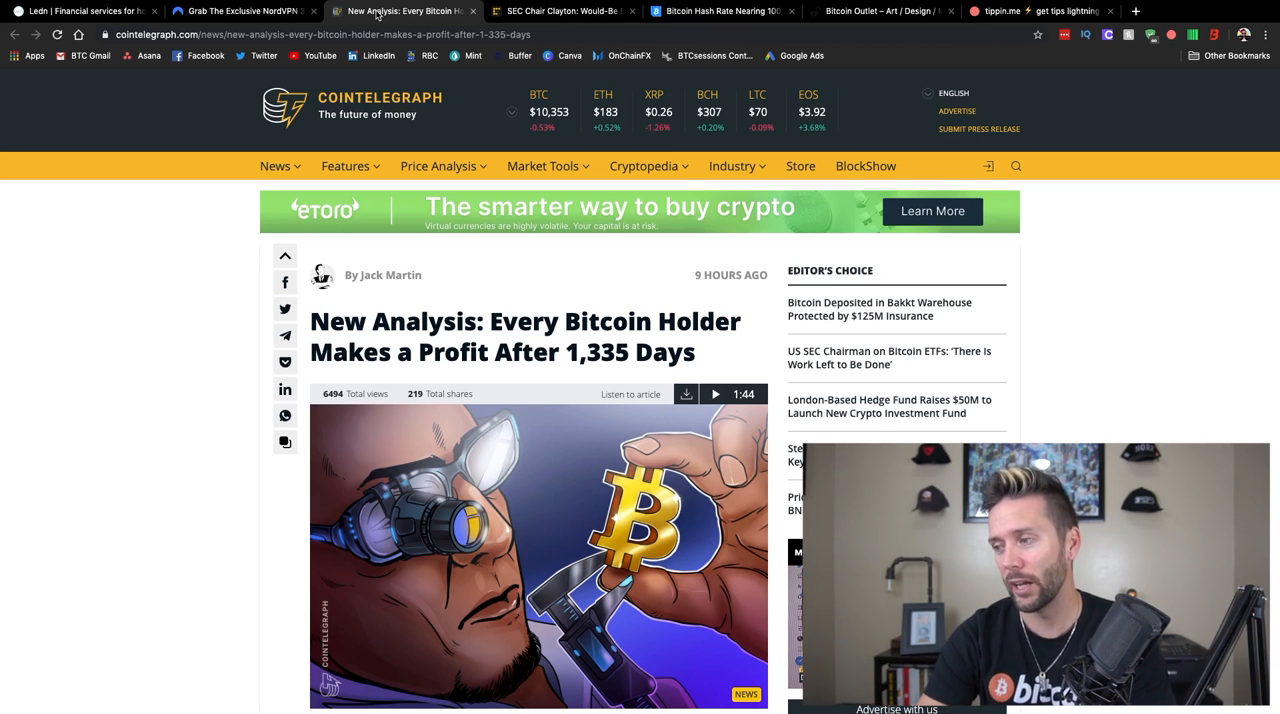
pyautogui.moveTo(200, 394)
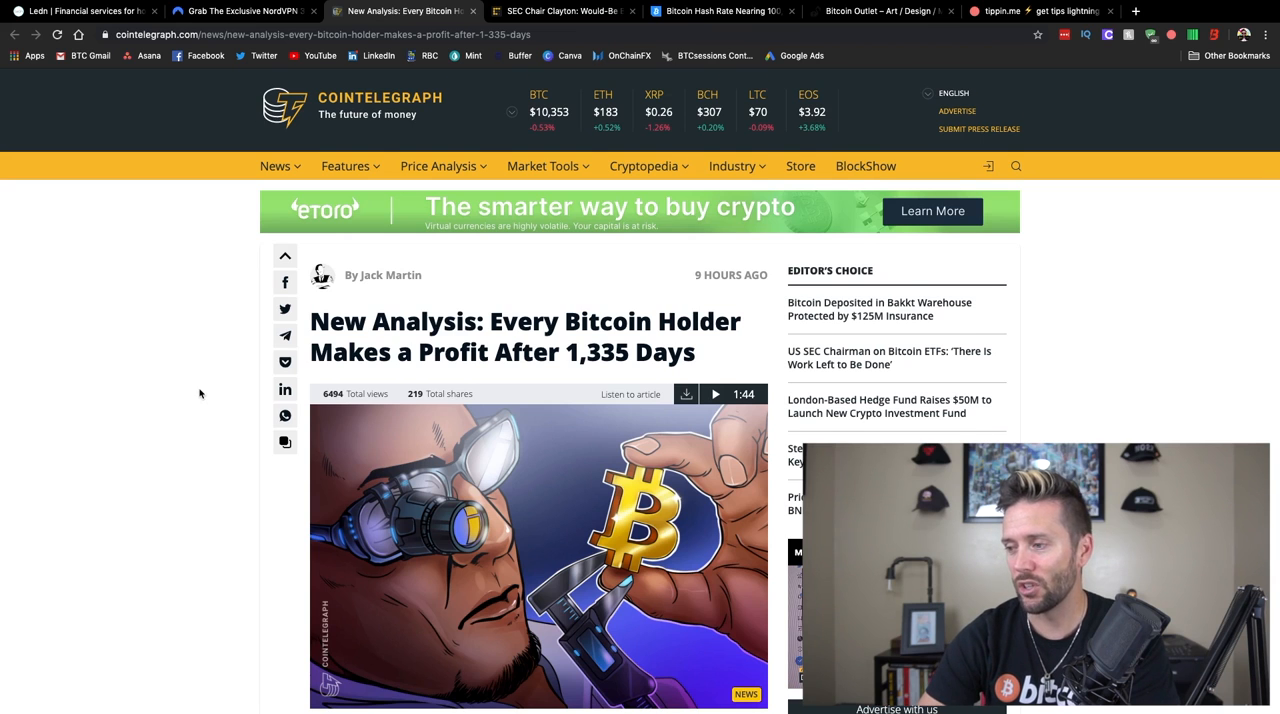
pyautogui.scroll(-3)
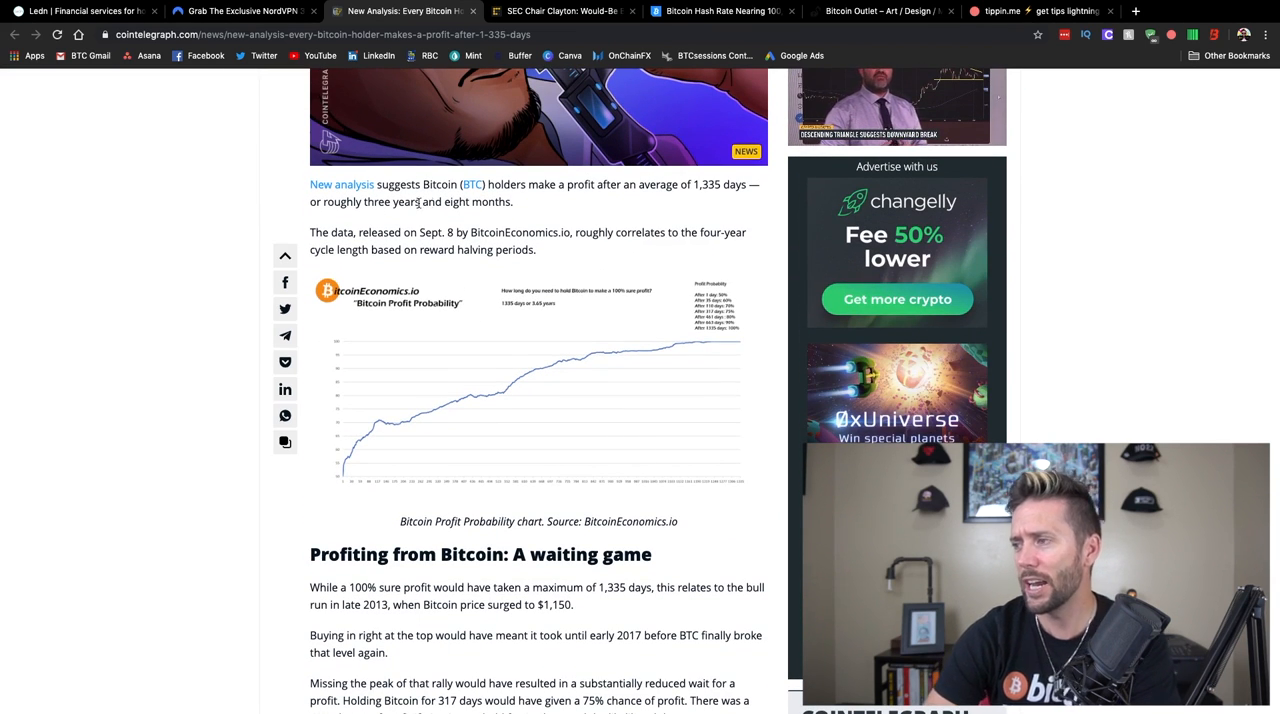
pyautogui.scroll(-3)
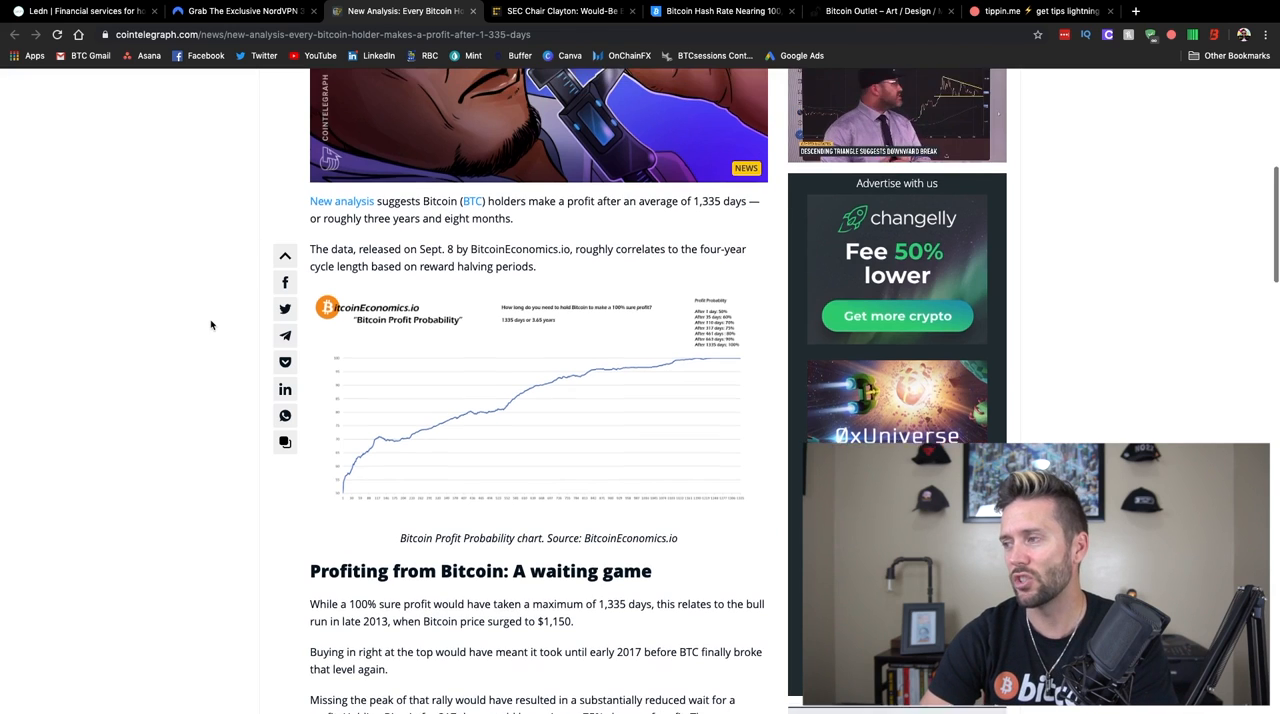
pyautogui.scroll(3)
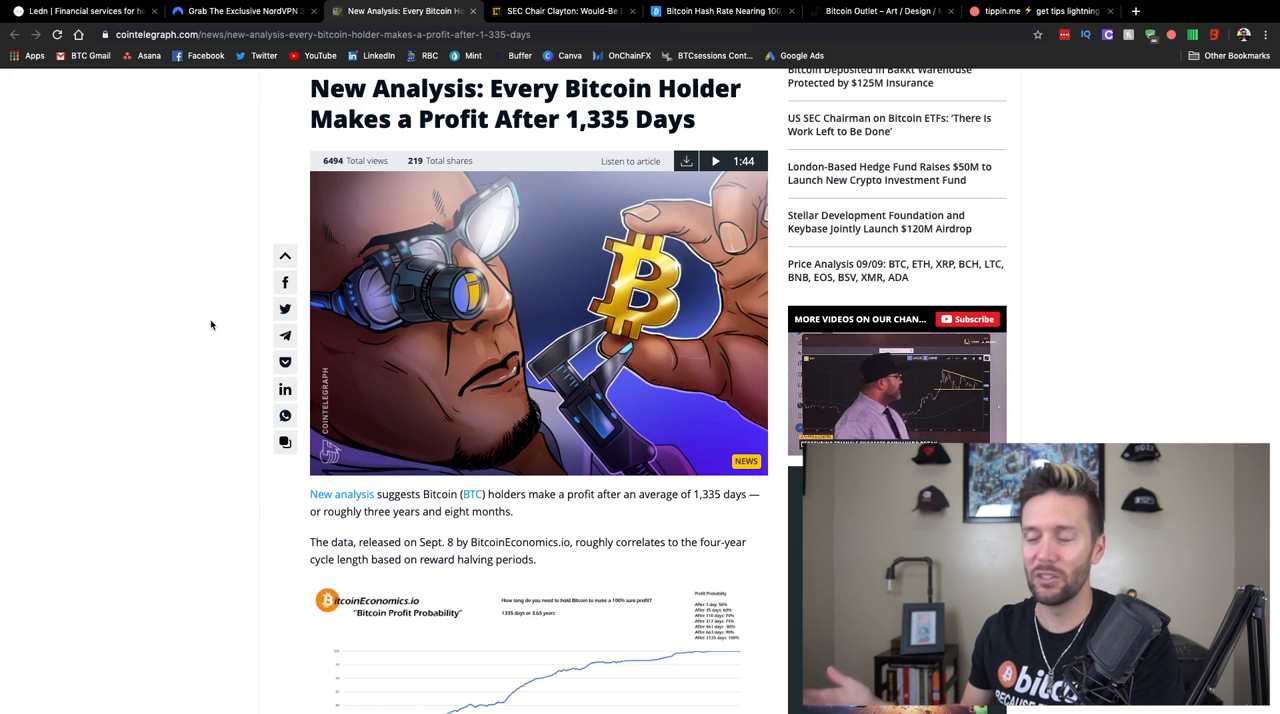
pyautogui.scroll(-3)
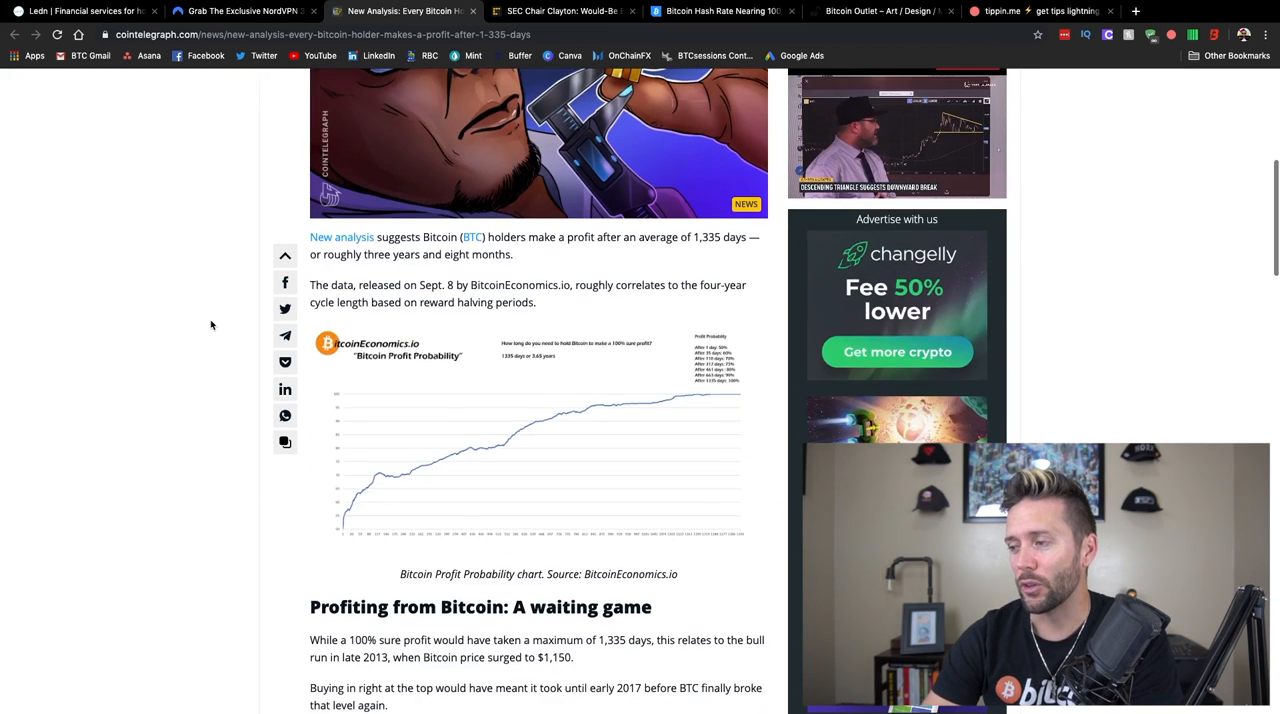
pyautogui.scroll(-3)
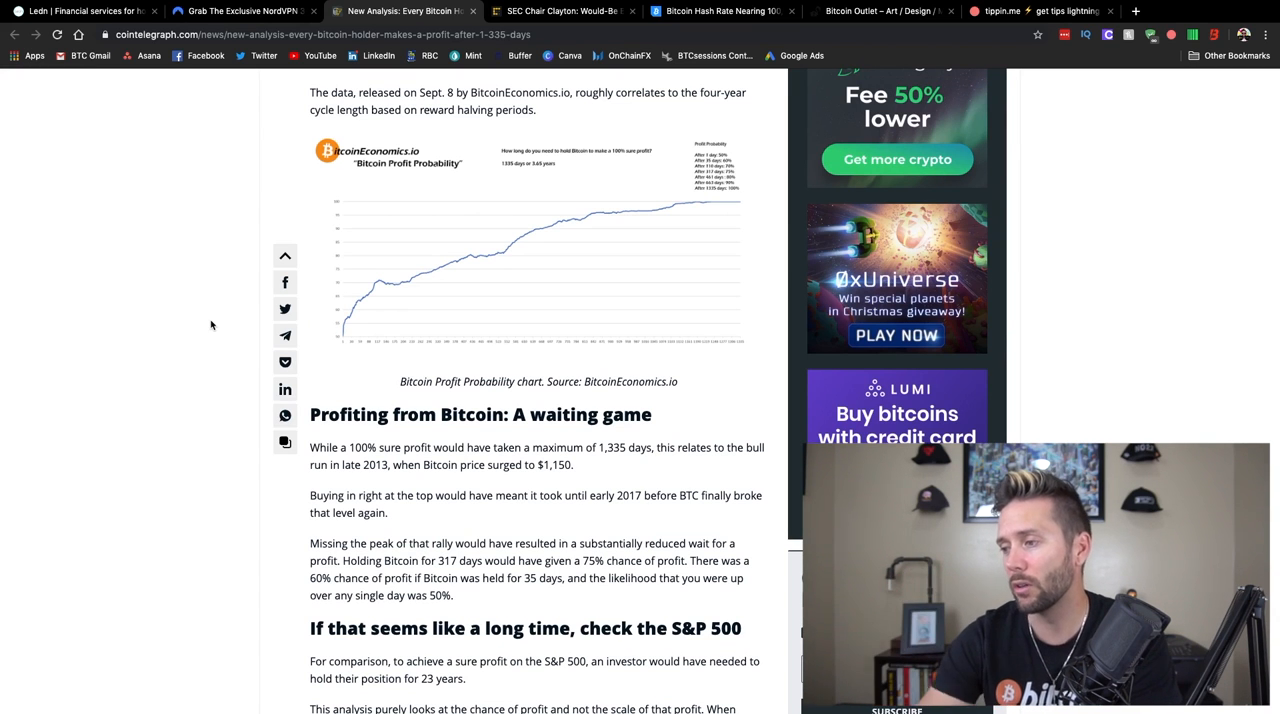
pyautogui.scroll(-3)
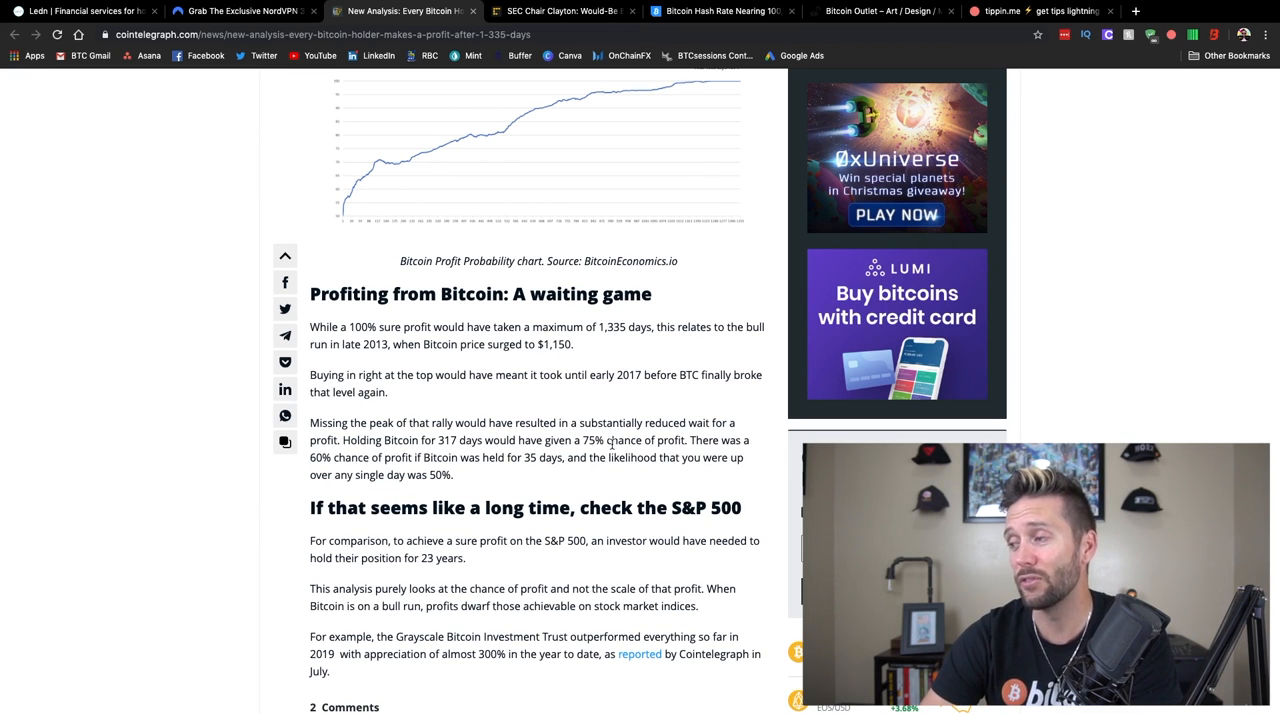
pyautogui.moveTo(700, 438)
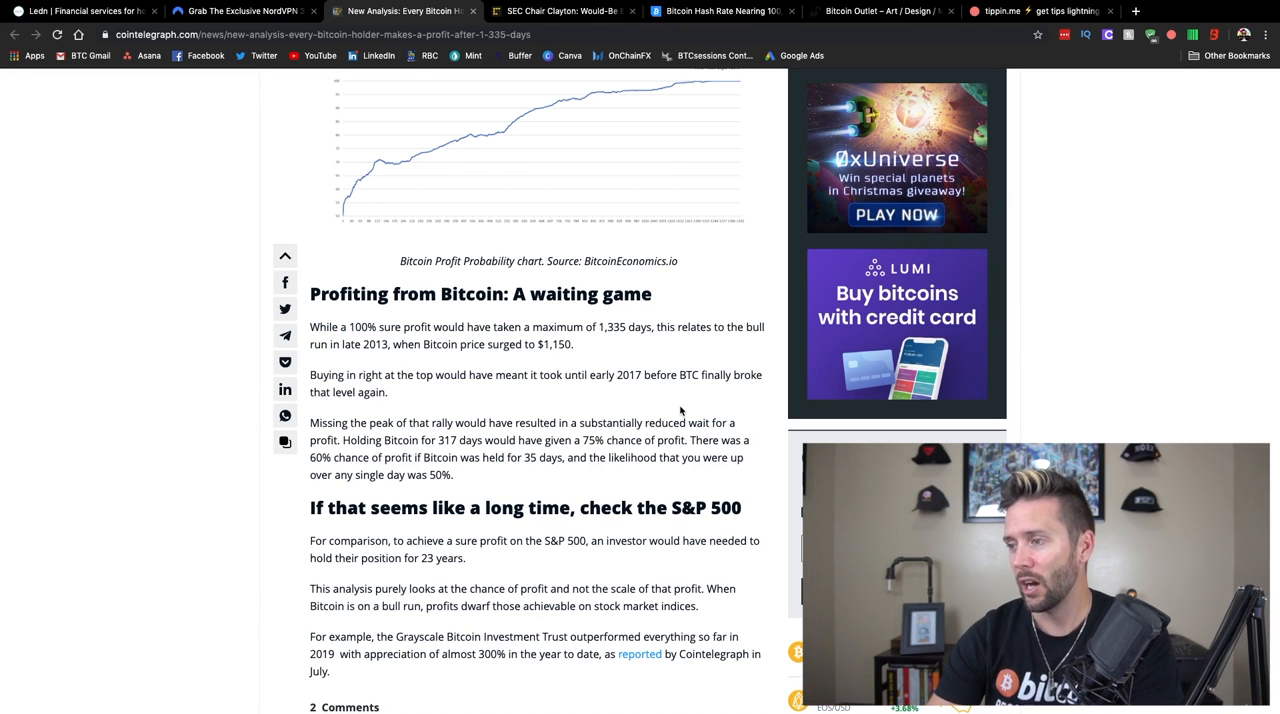
pyautogui.scroll(-3)
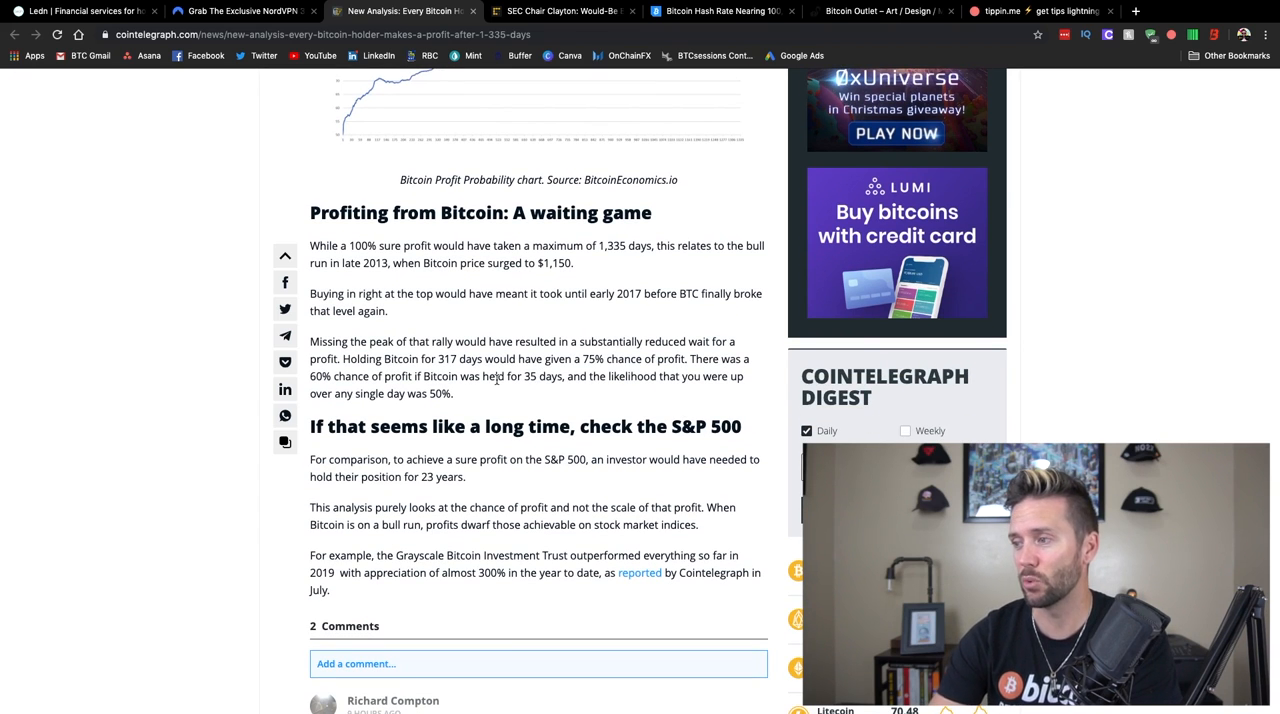
pyautogui.scroll(-3)
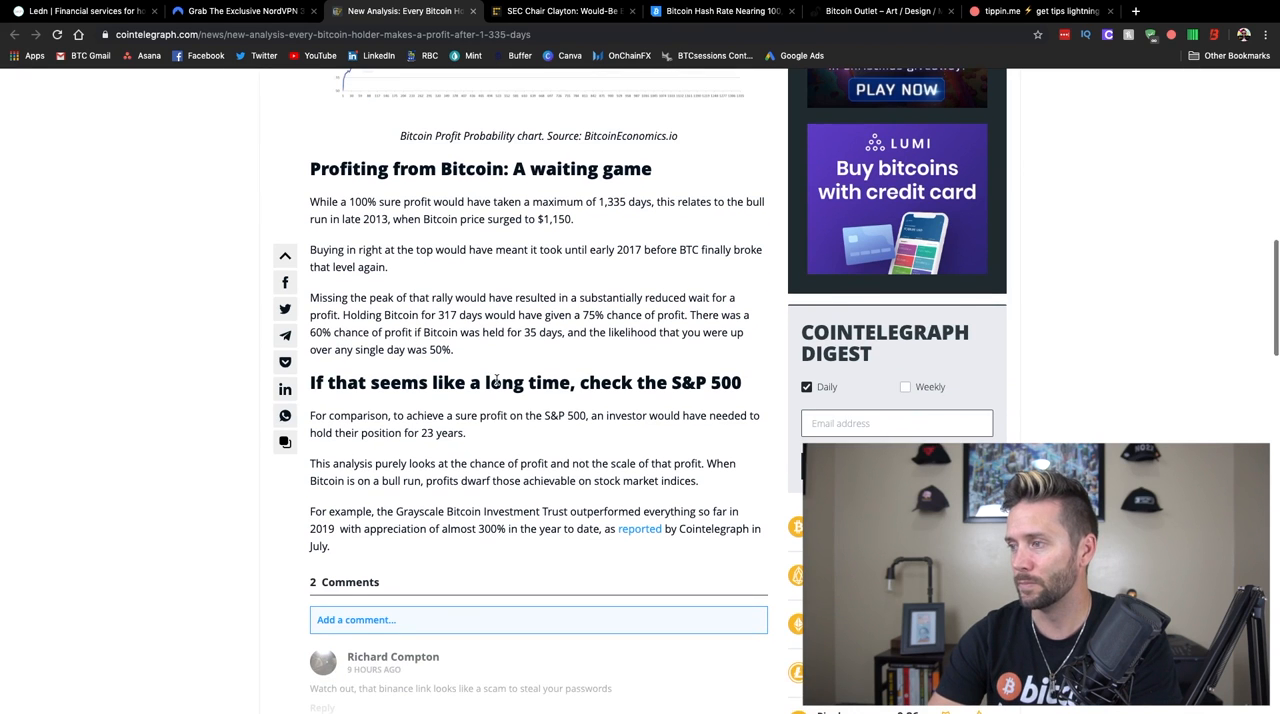
pyautogui.scroll(-3)
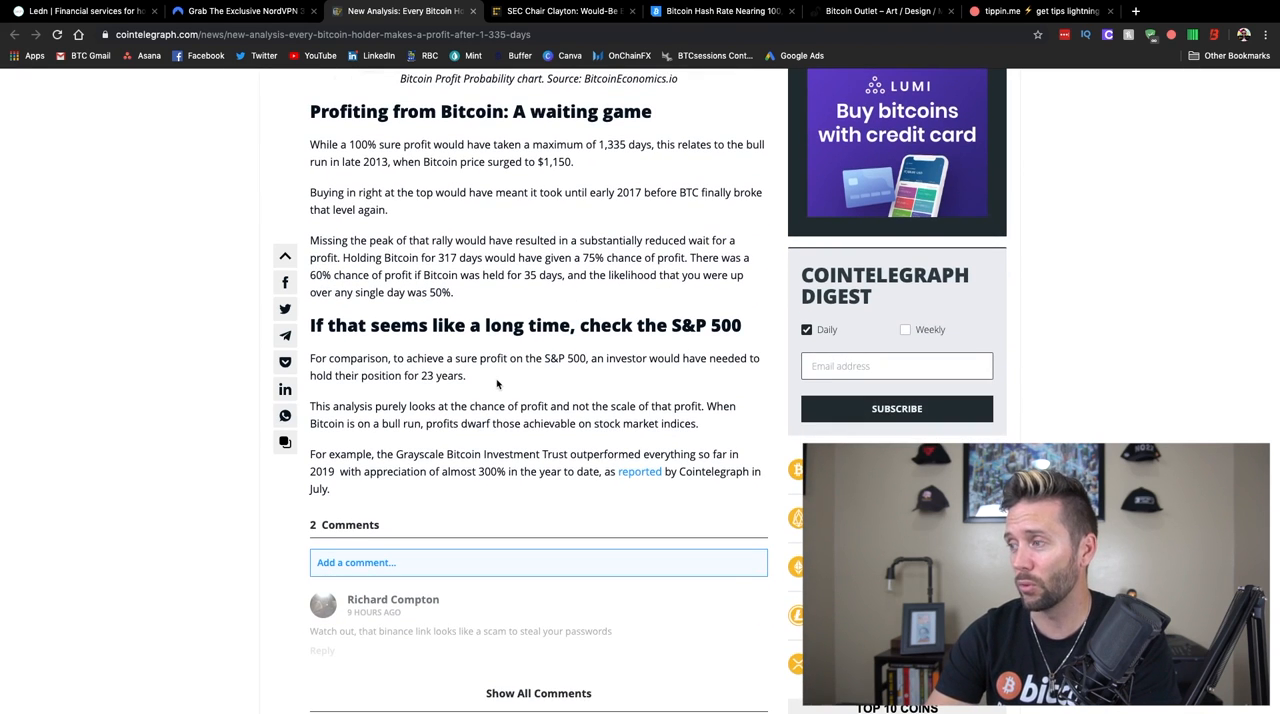
pyautogui.scroll(-3)
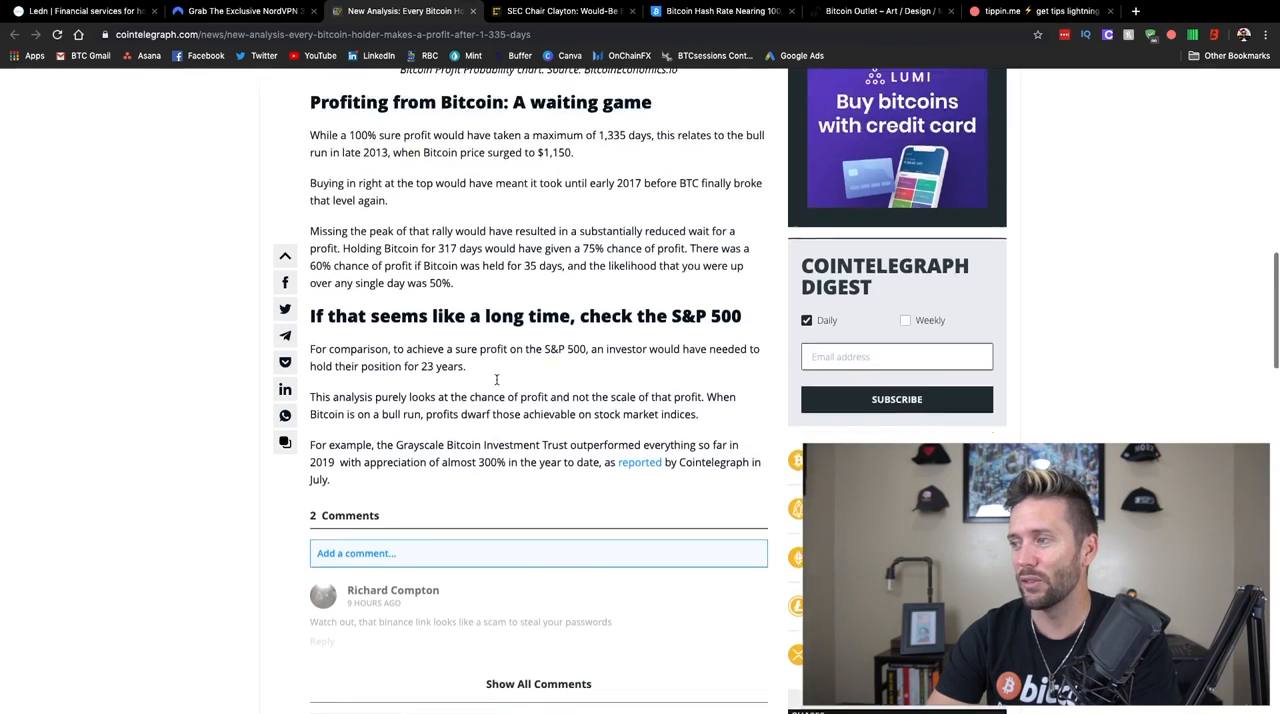
pyautogui.scroll(3)
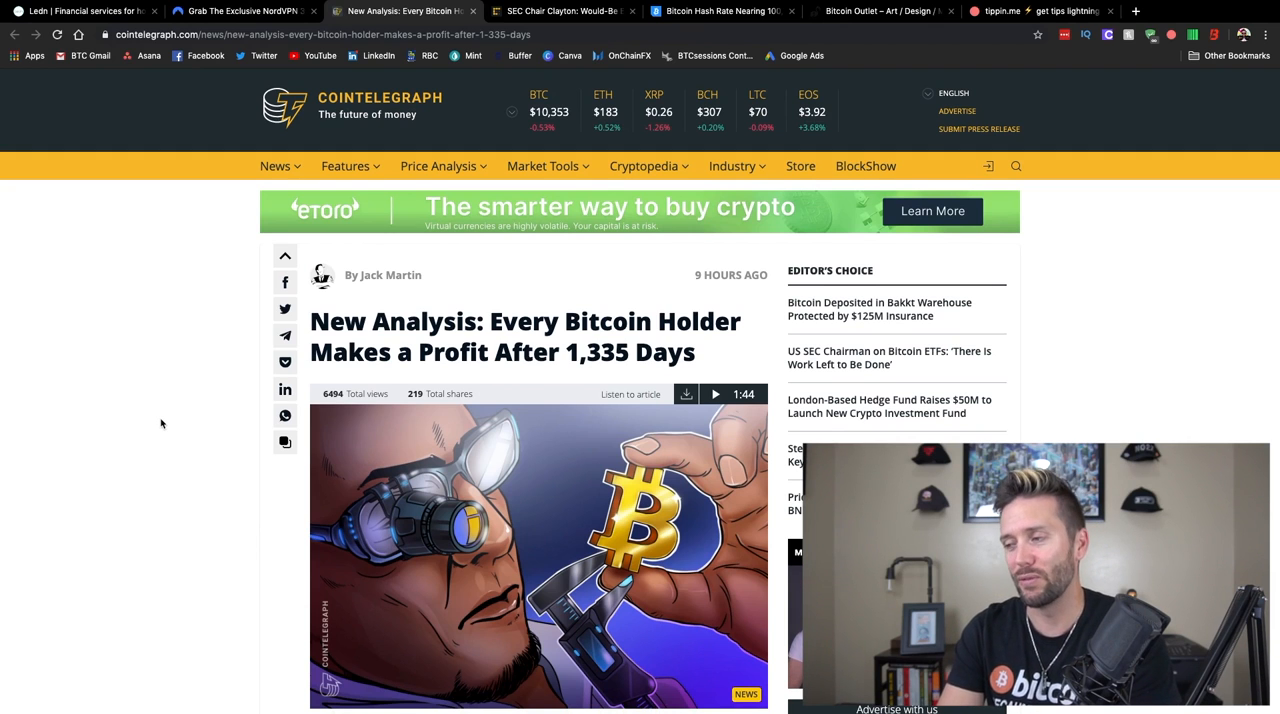
pyautogui.scroll(-3)
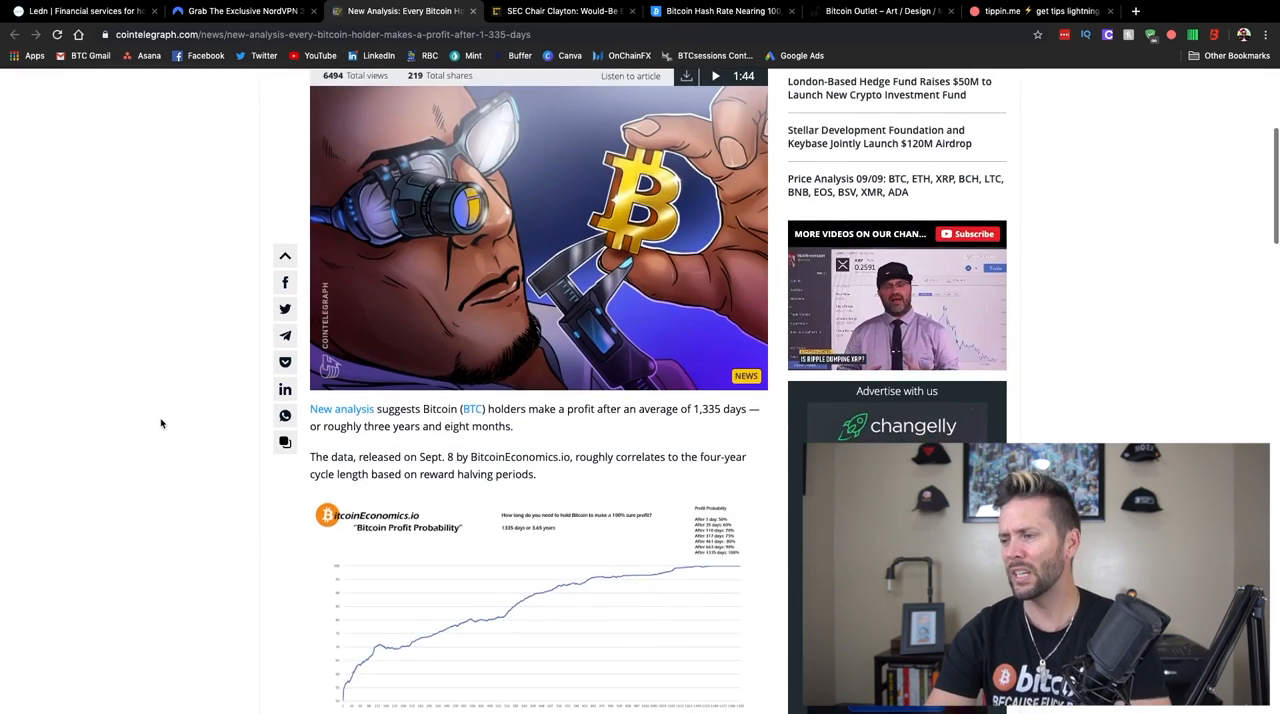
pyautogui.scroll(3)
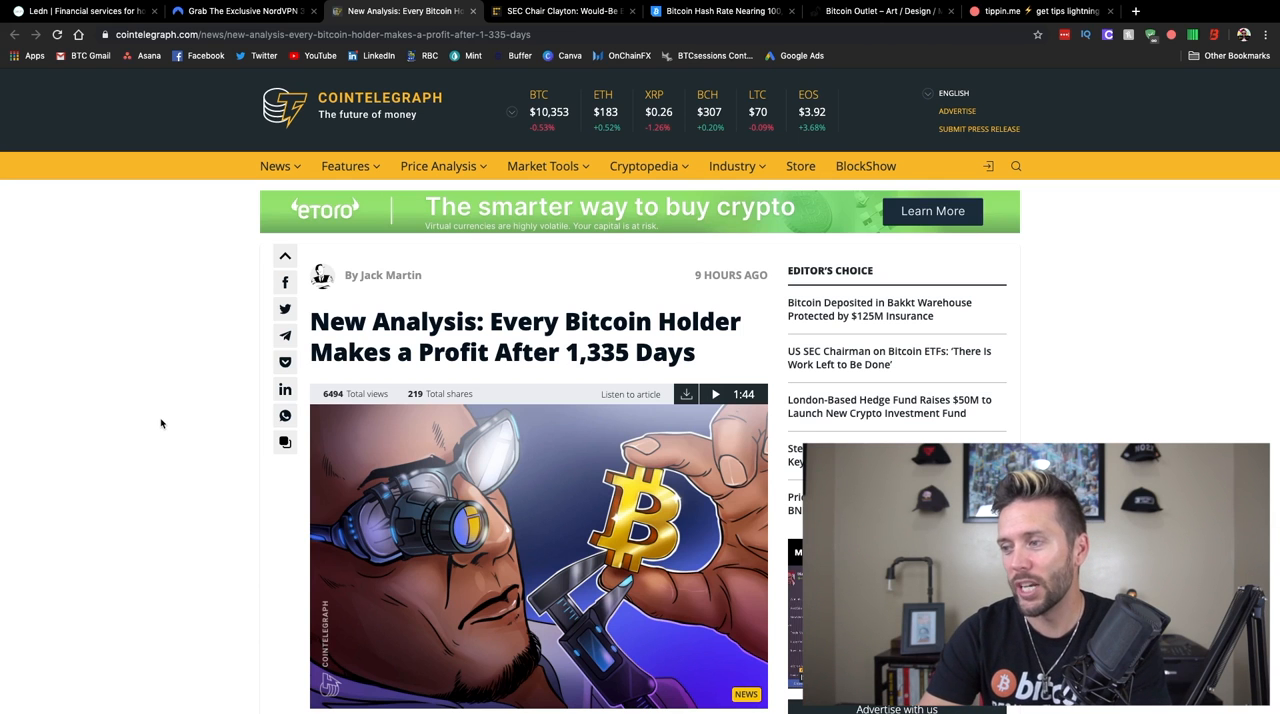
pyautogui.scroll(-3)
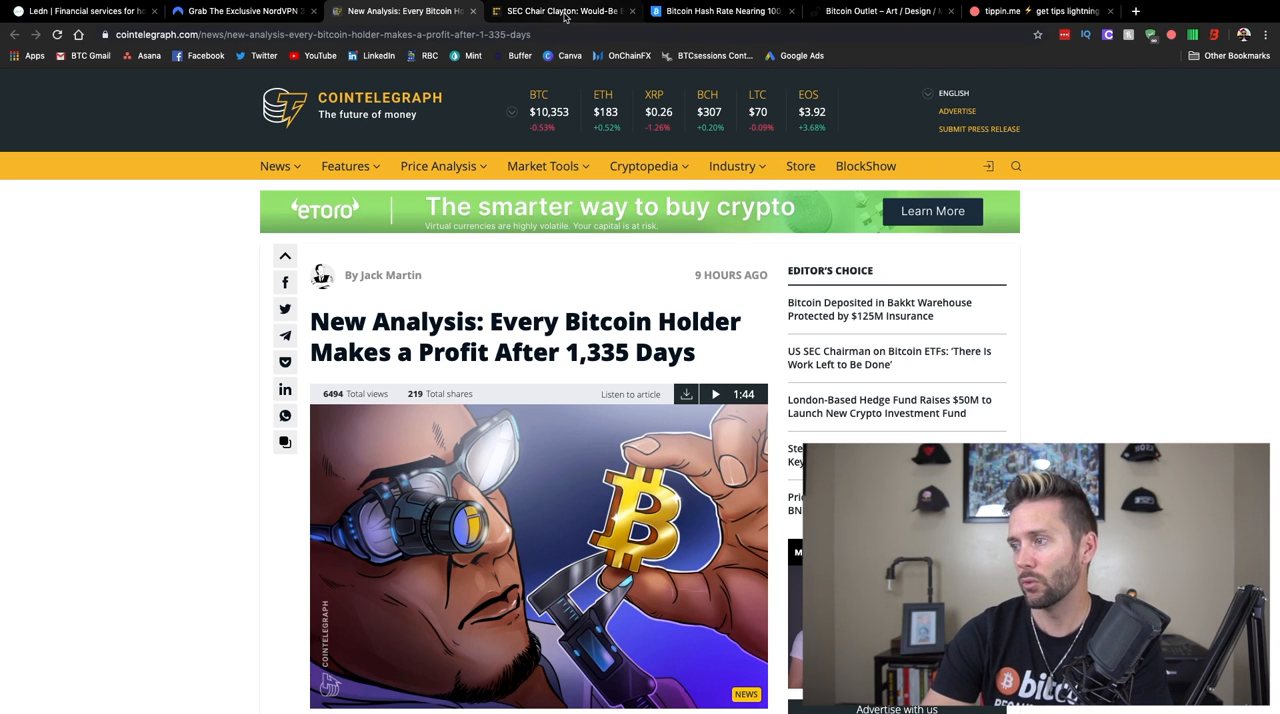
# Switch to the CoinDesk SEC Chair Clayton Bitcoin ETF article and read its opening sections.
pyautogui.click(560, 12)
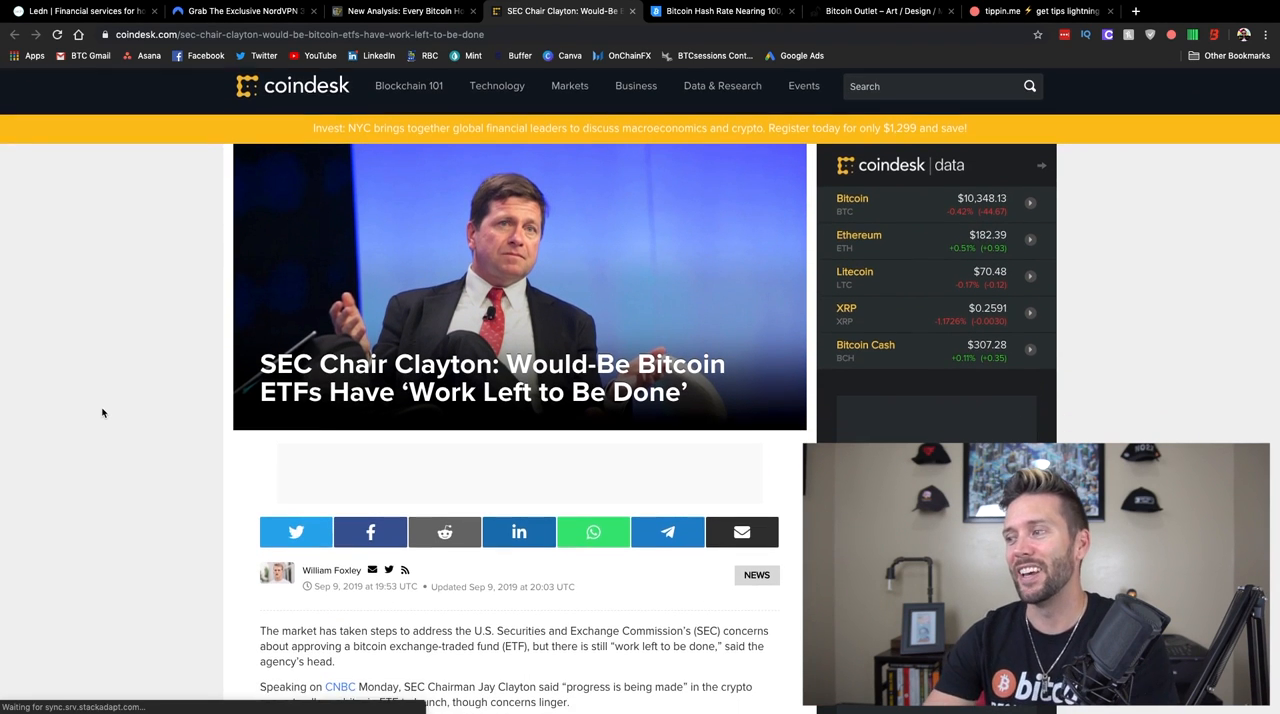
pyautogui.scroll(-3)
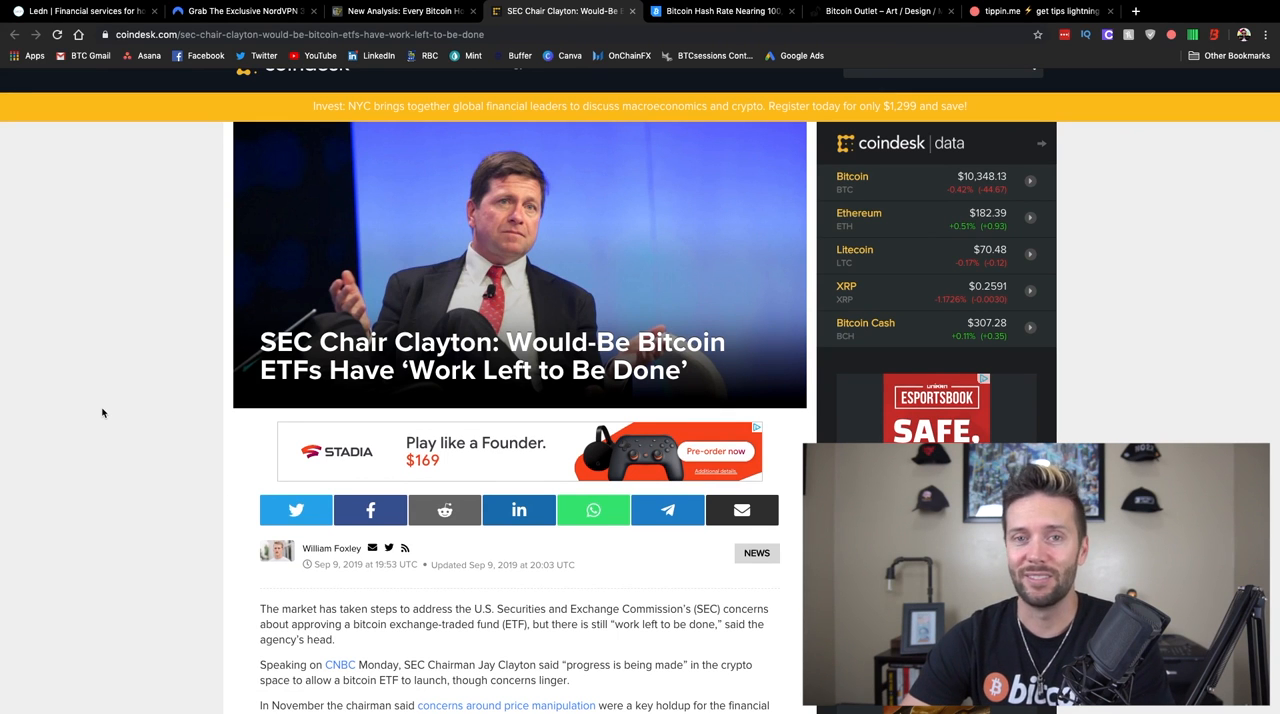
pyautogui.scroll(-3)
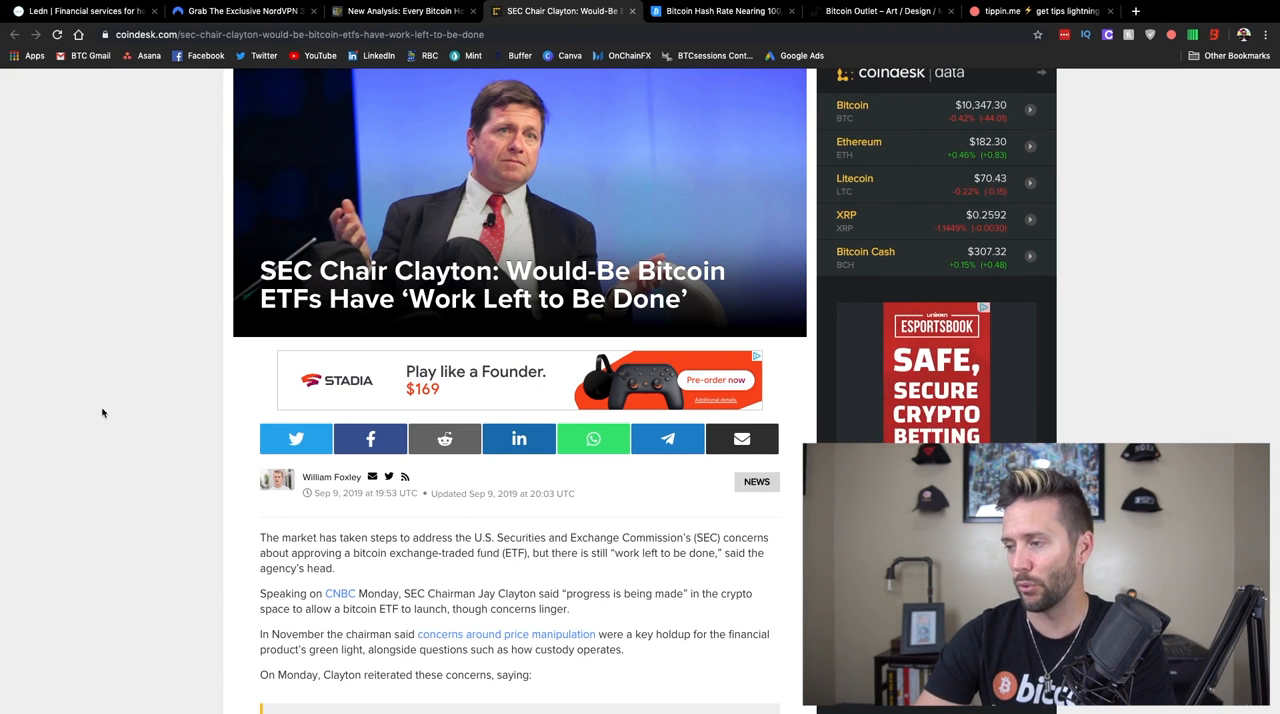
pyautogui.scroll(-3)
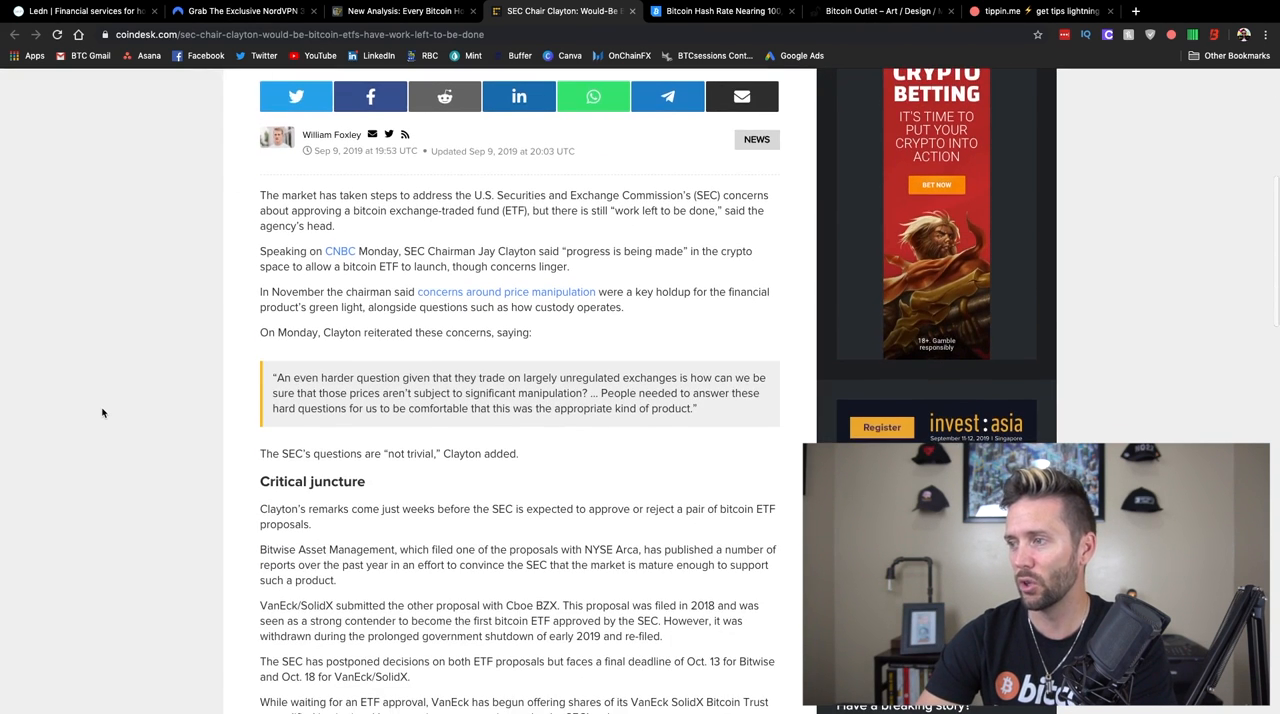
pyautogui.scroll(-3)
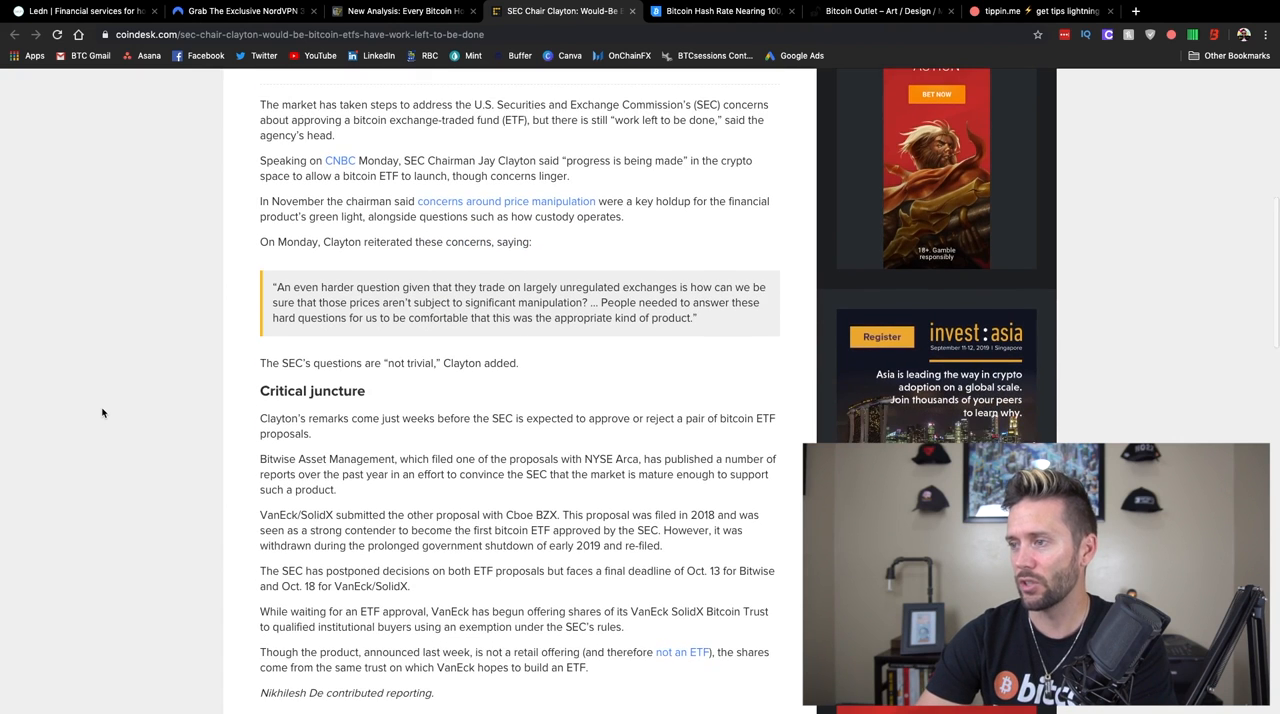
pyautogui.scroll(-3)
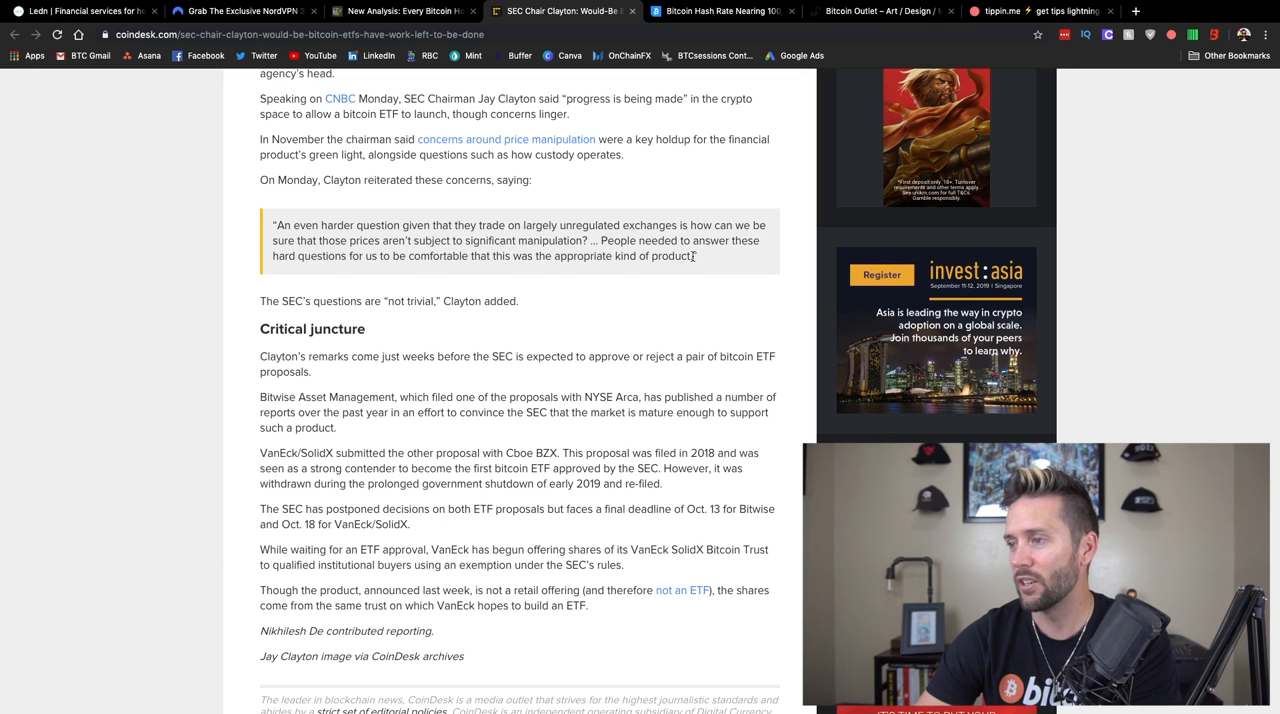
pyautogui.scroll(3)
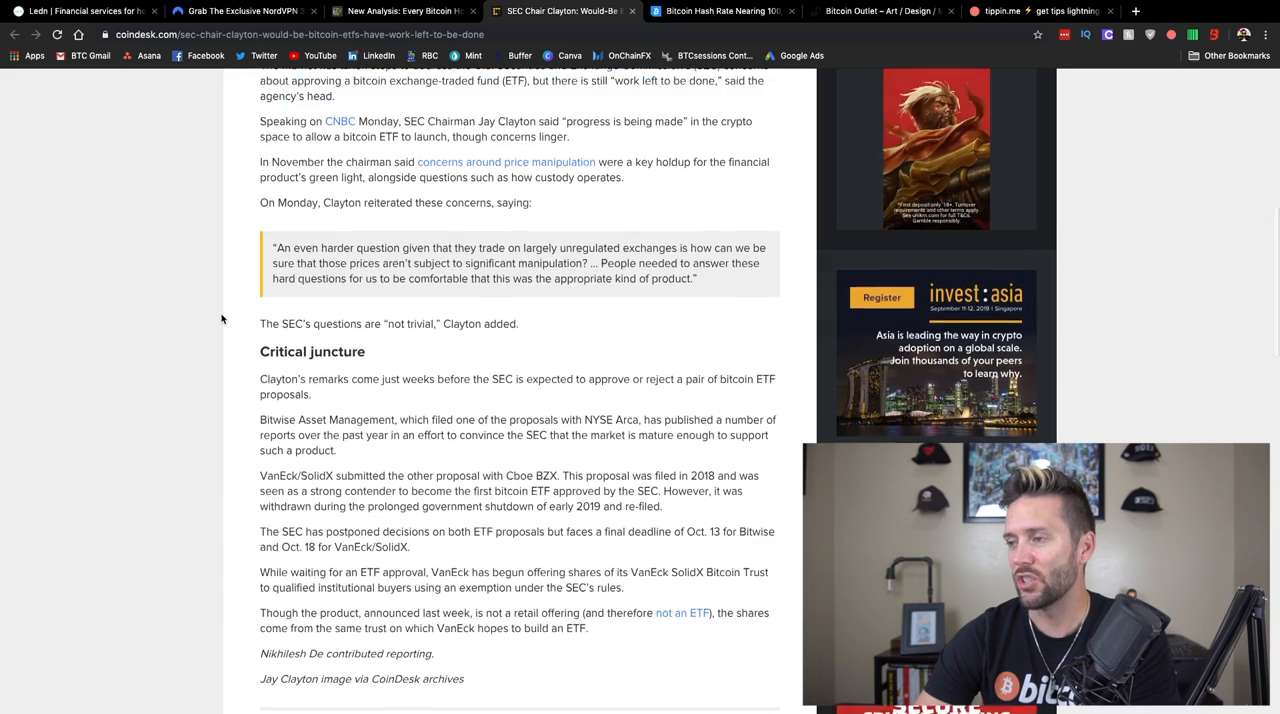
pyautogui.scroll(3)
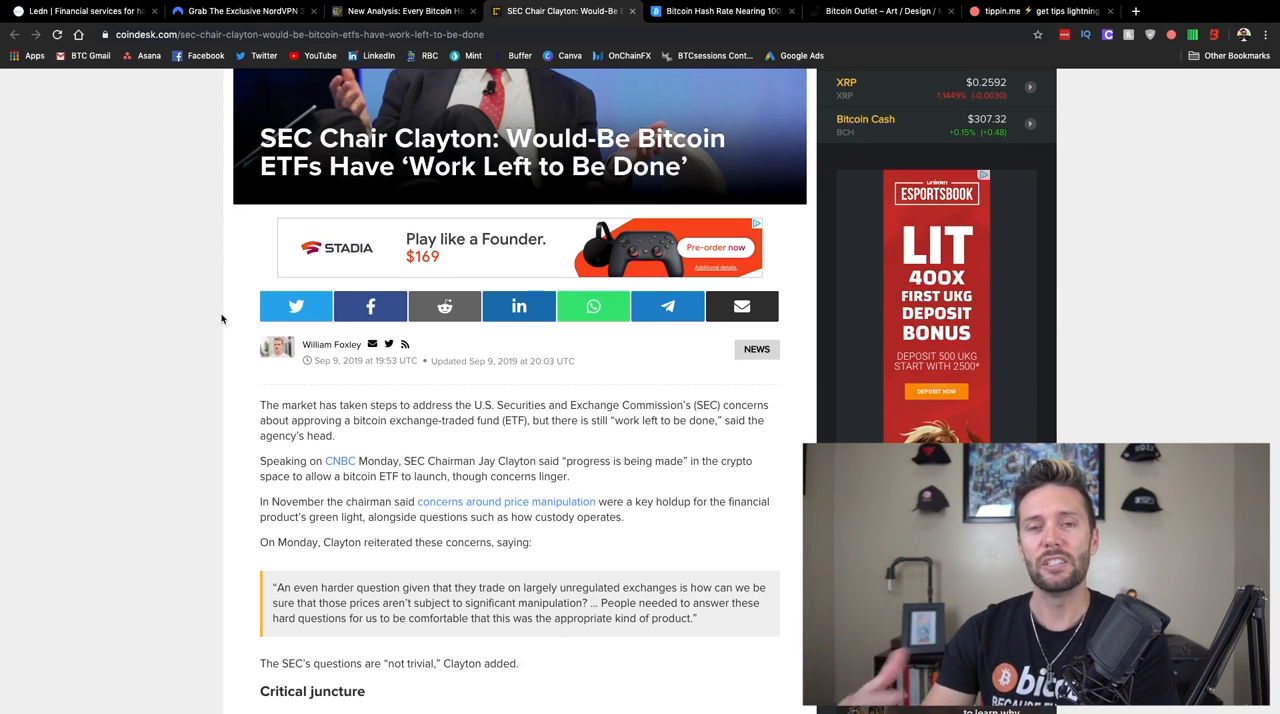
pyautogui.scroll(3)
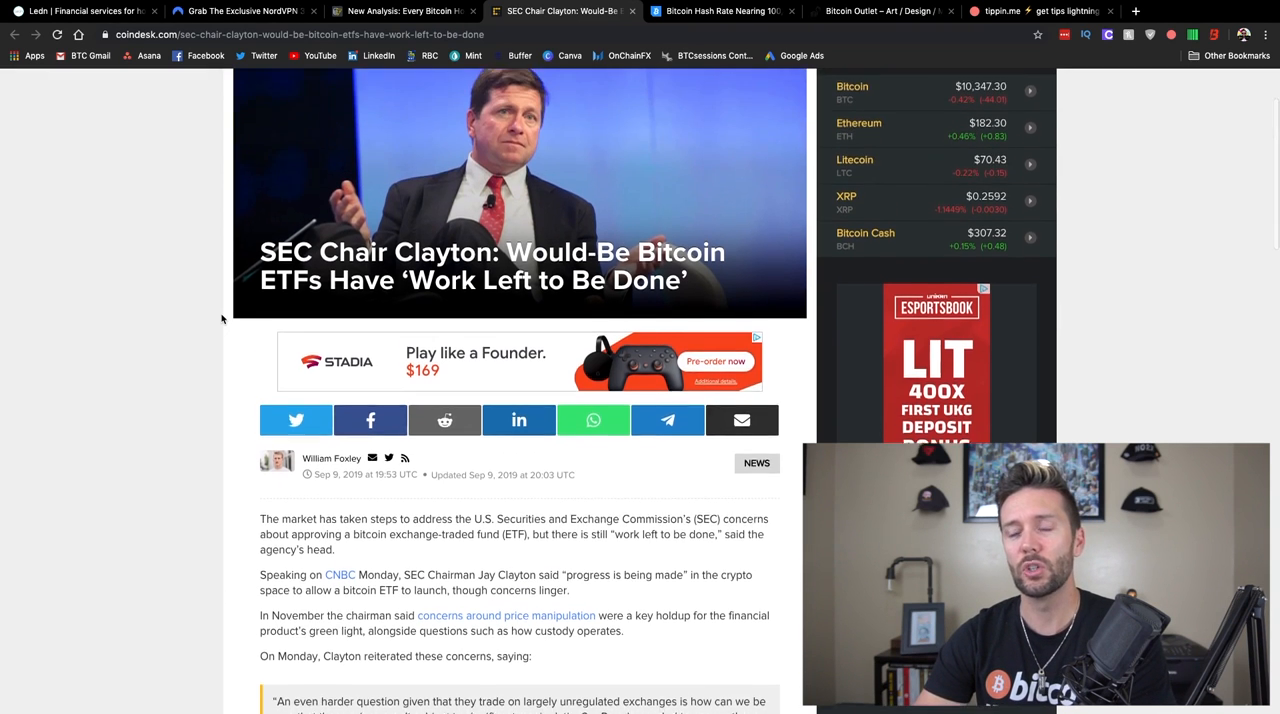
pyautogui.scroll(3)
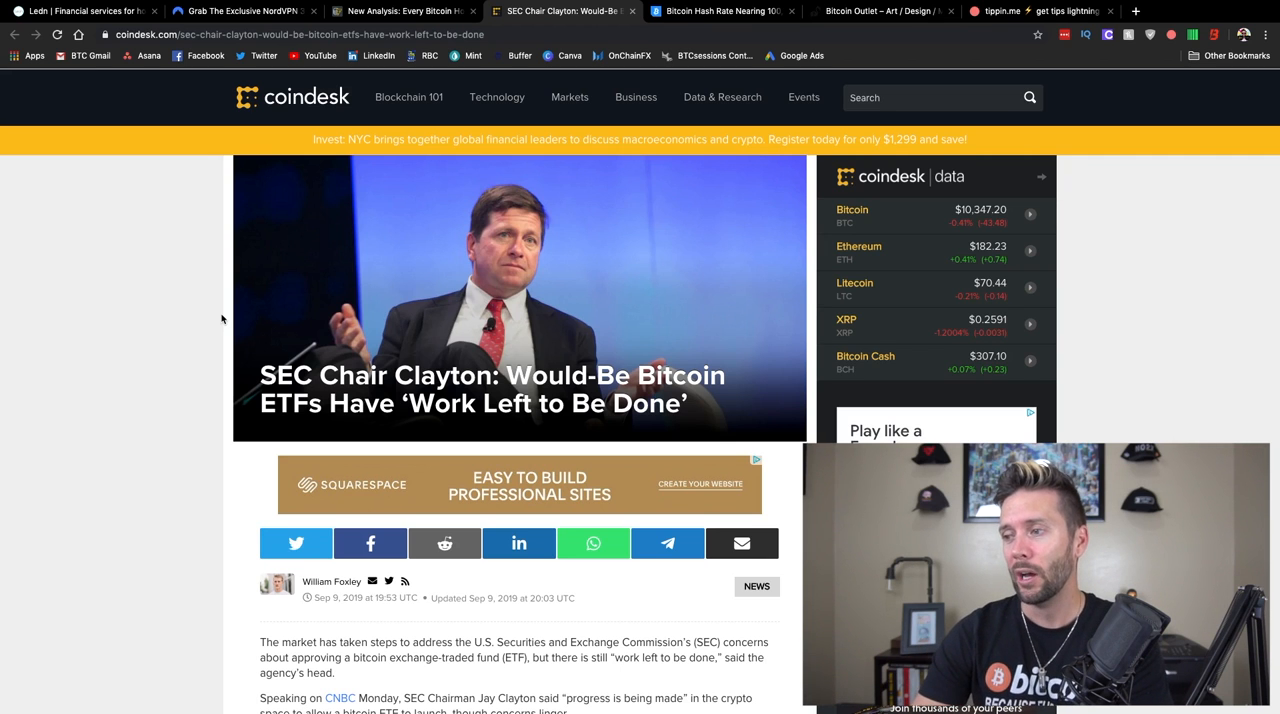
# Read through the rest of the Clayton article down to its end.
pyautogui.scroll(-3)
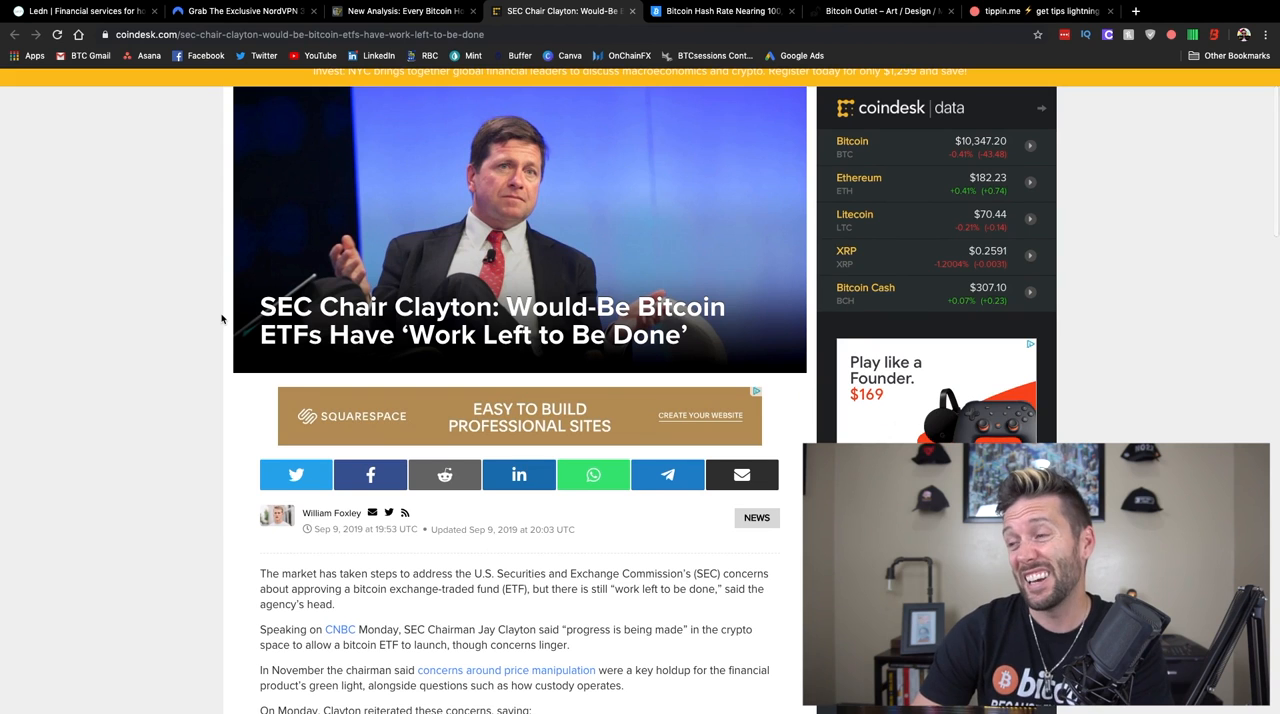
pyautogui.scroll(3)
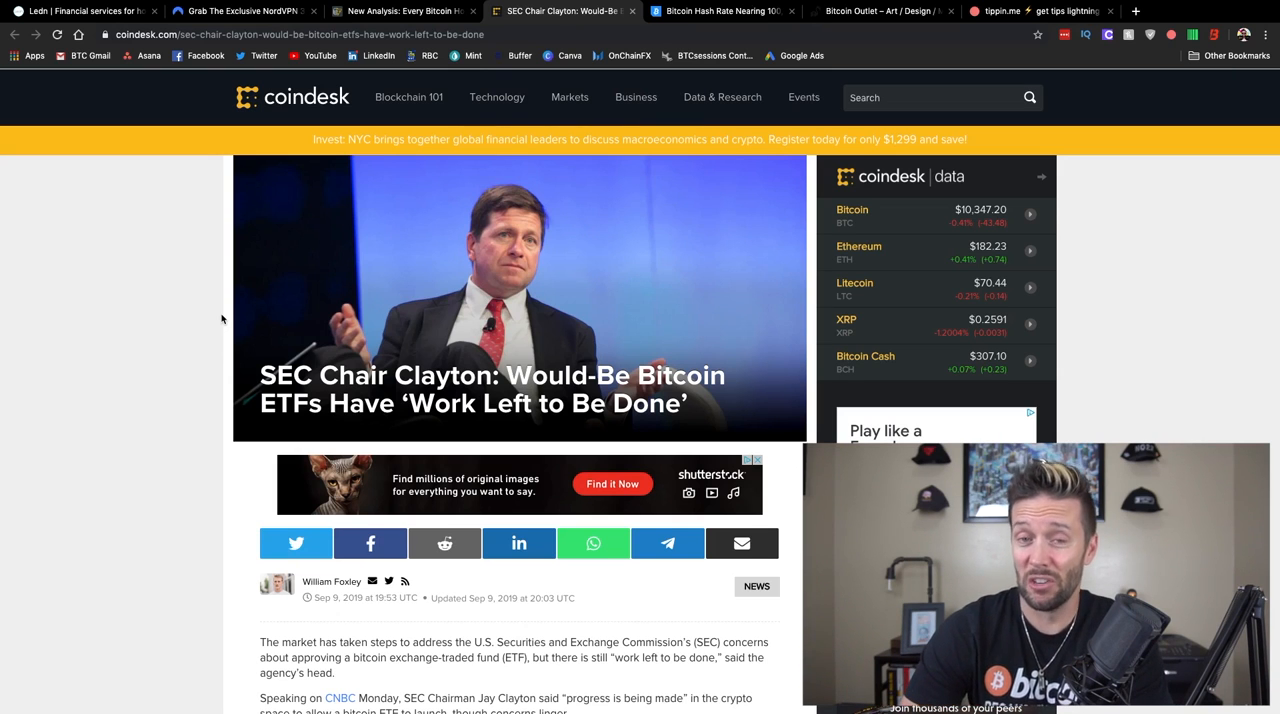
pyautogui.scroll(-3)
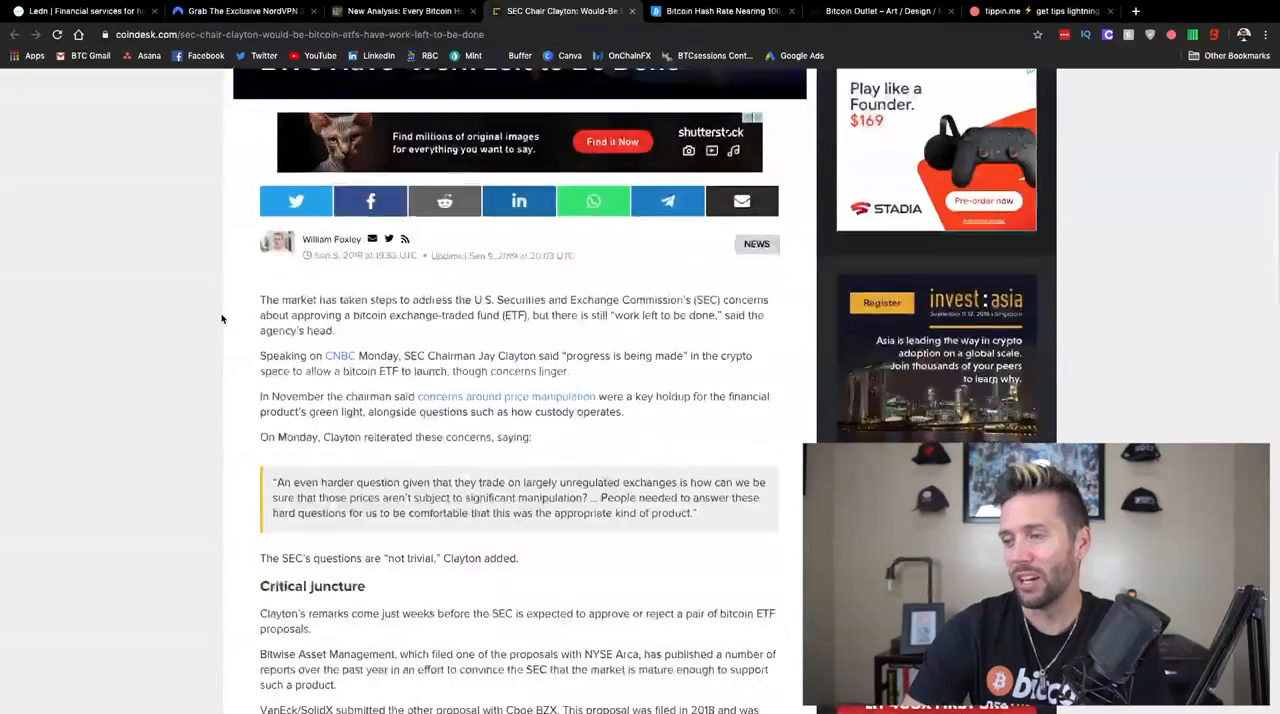
pyautogui.scroll(-3)
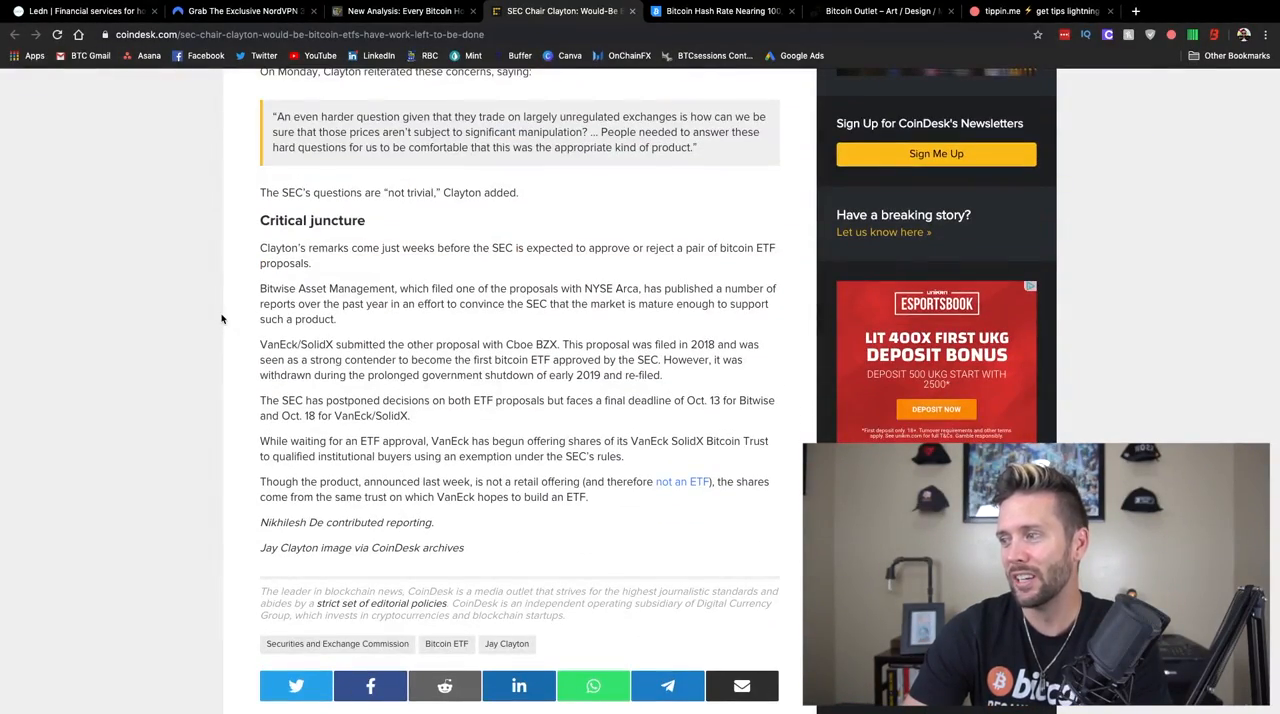
pyautogui.scroll(3)
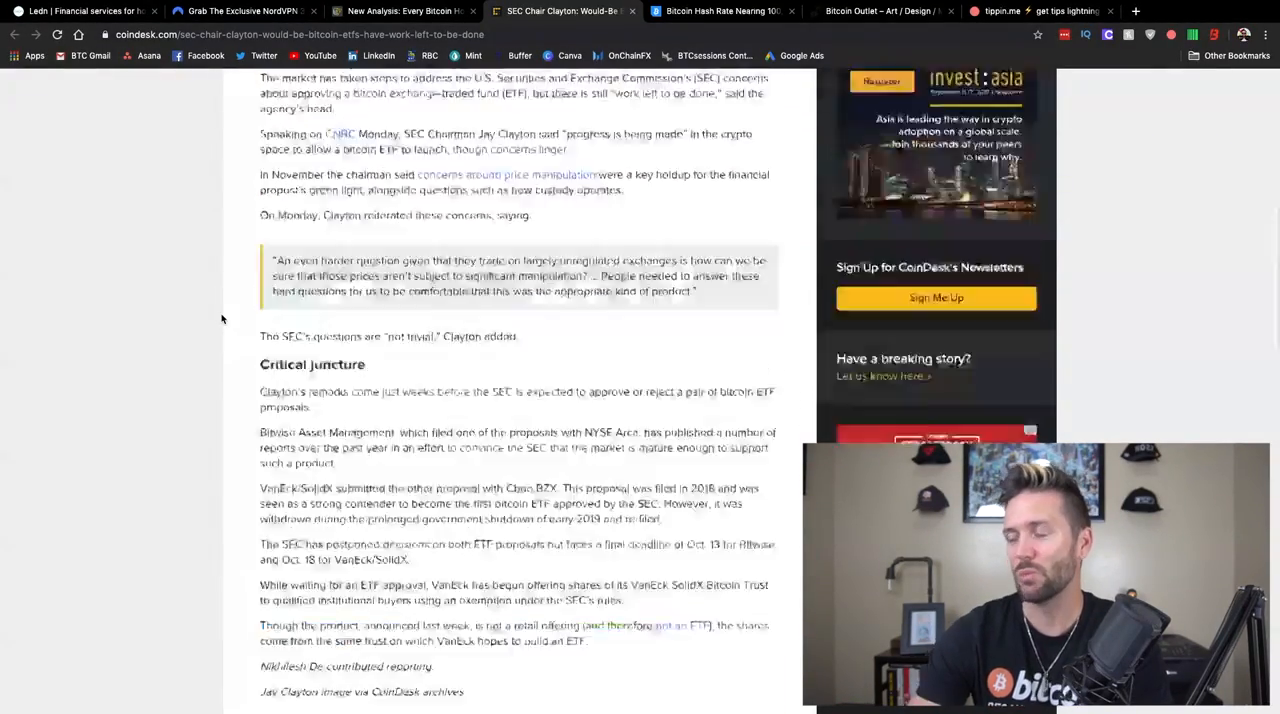
pyautogui.scroll(3)
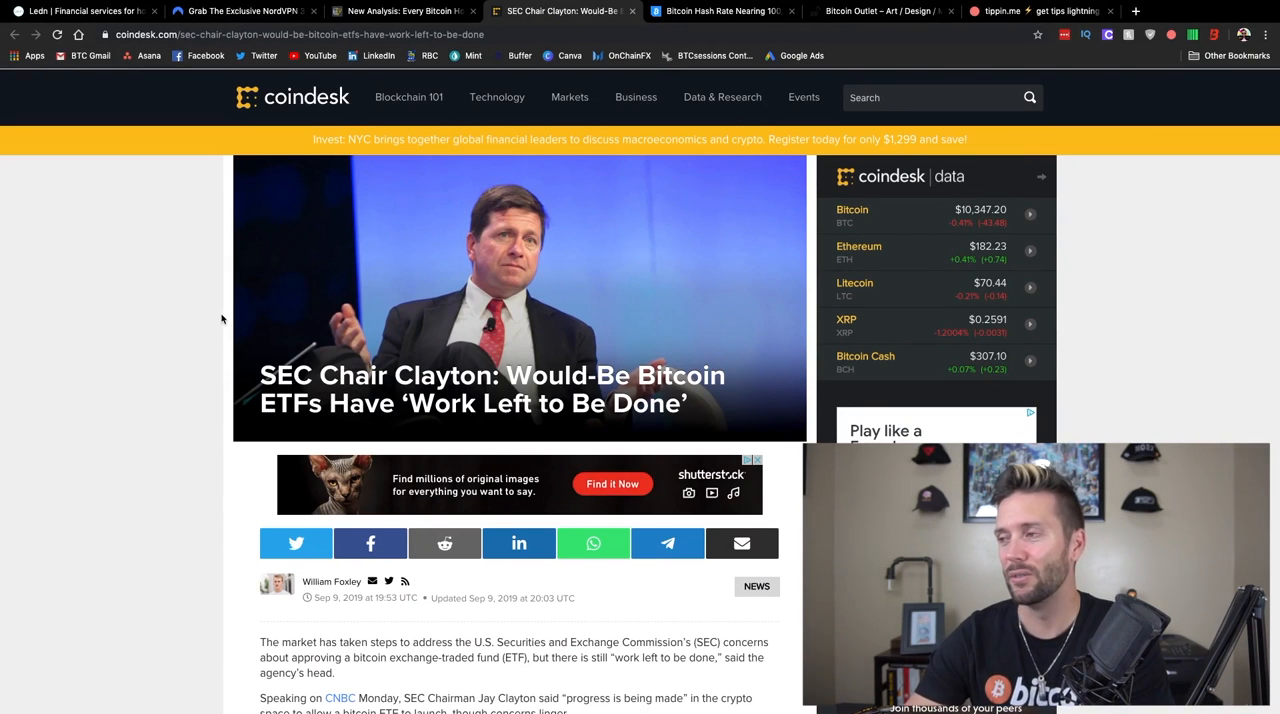
pyautogui.moveTo(414, 250)
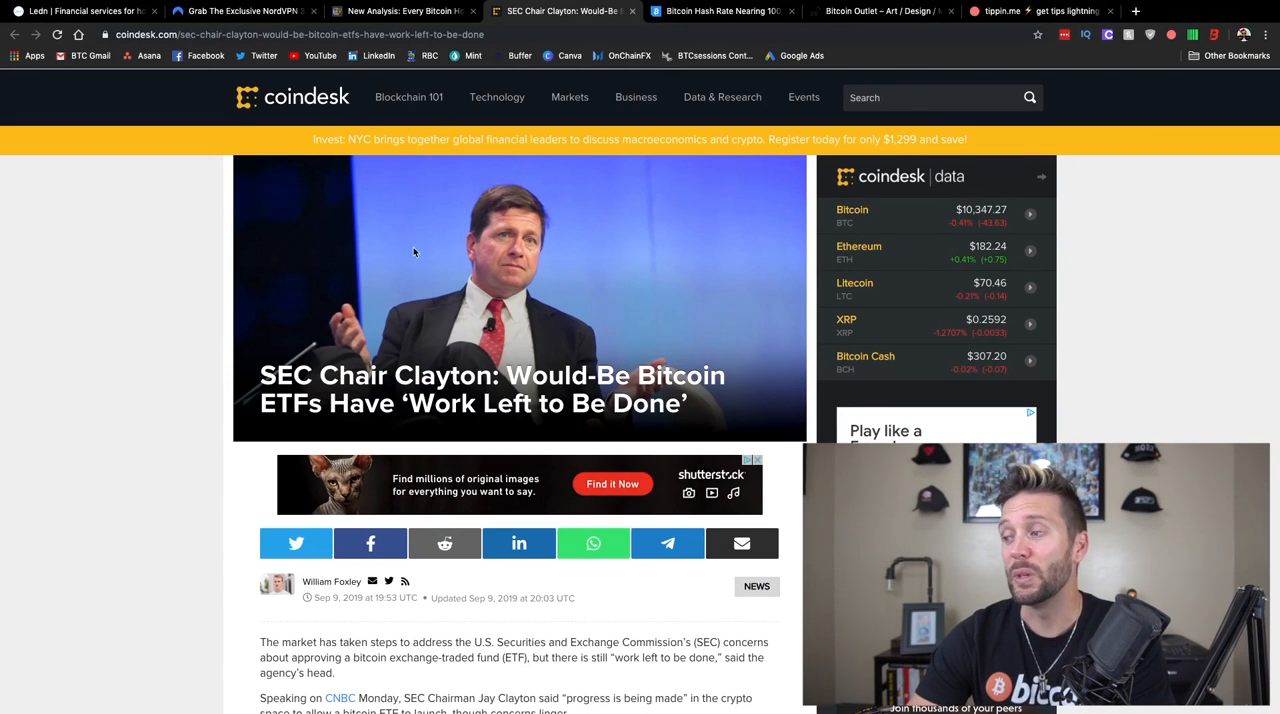
pyautogui.scroll(-3)
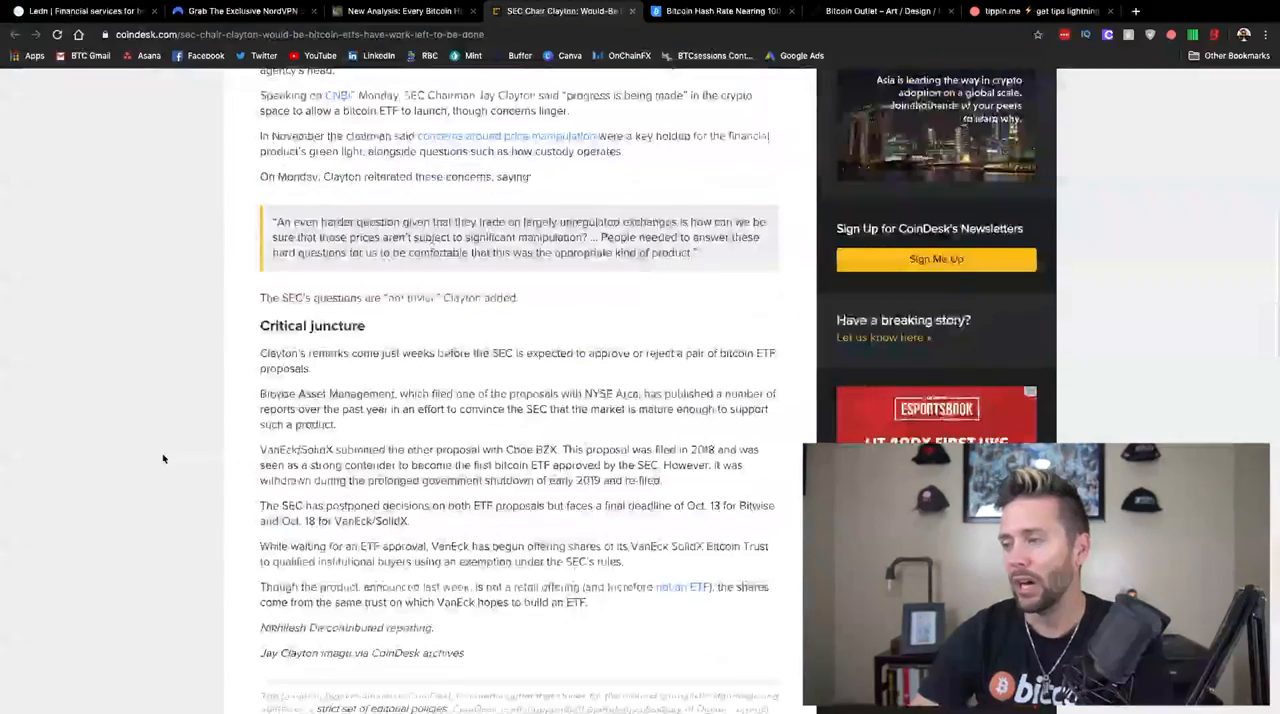
pyautogui.scroll(-3)
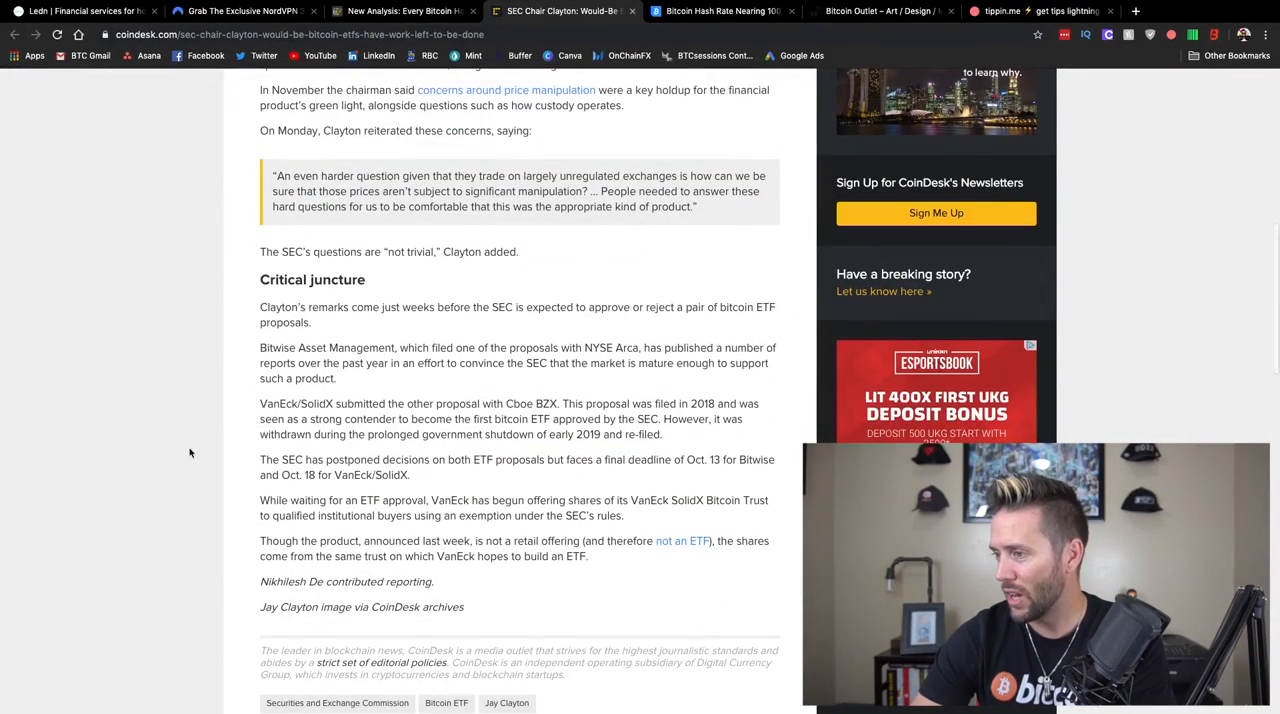
pyautogui.moveTo(530, 498)
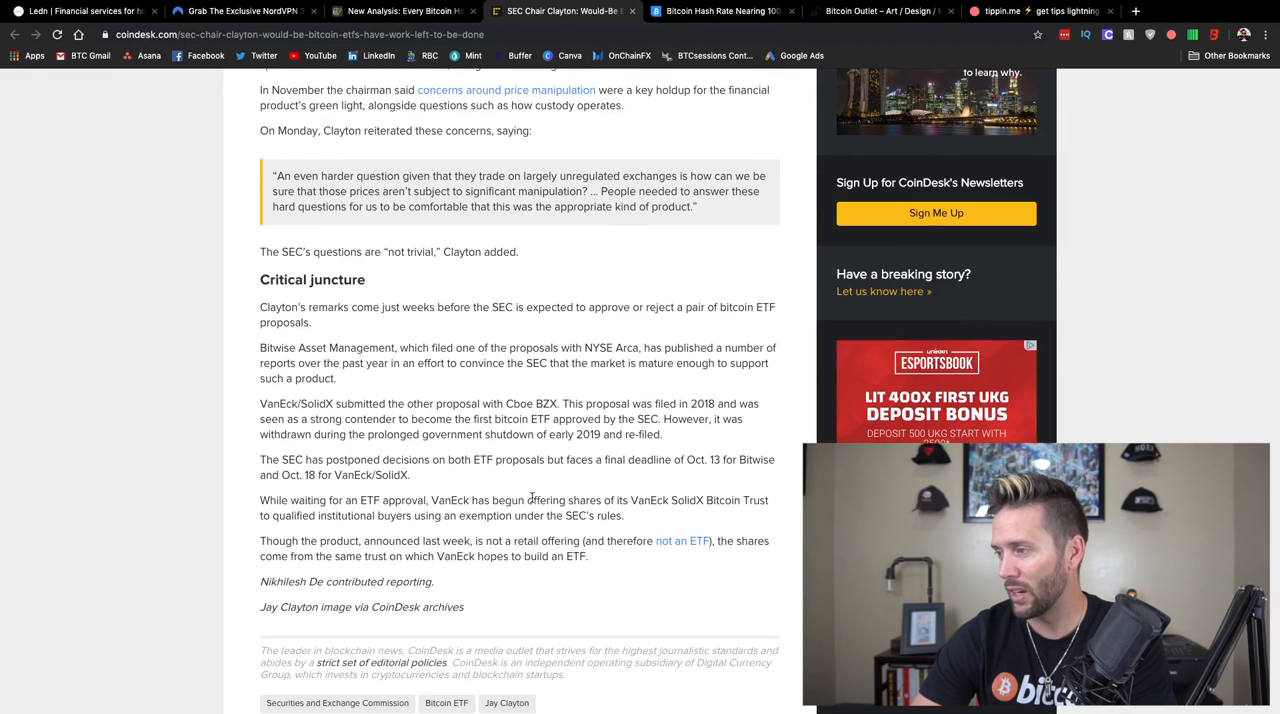
pyautogui.scroll(-3)
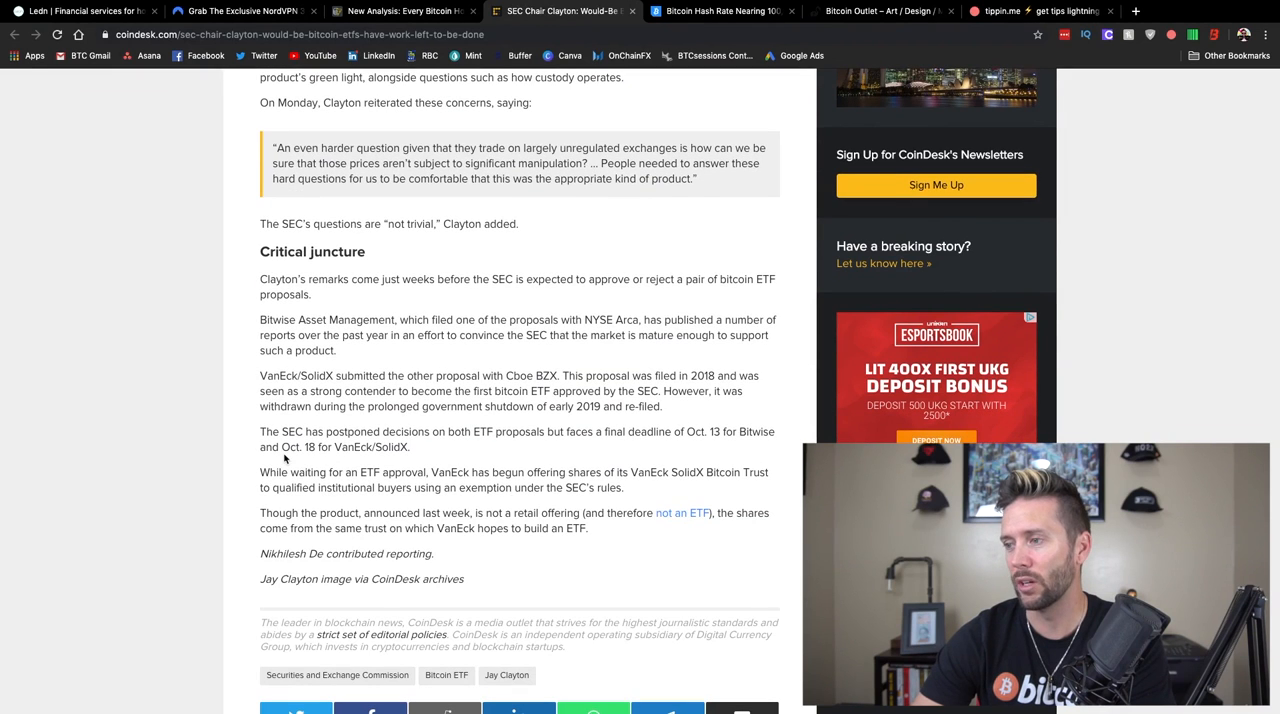
pyautogui.scroll(-3)
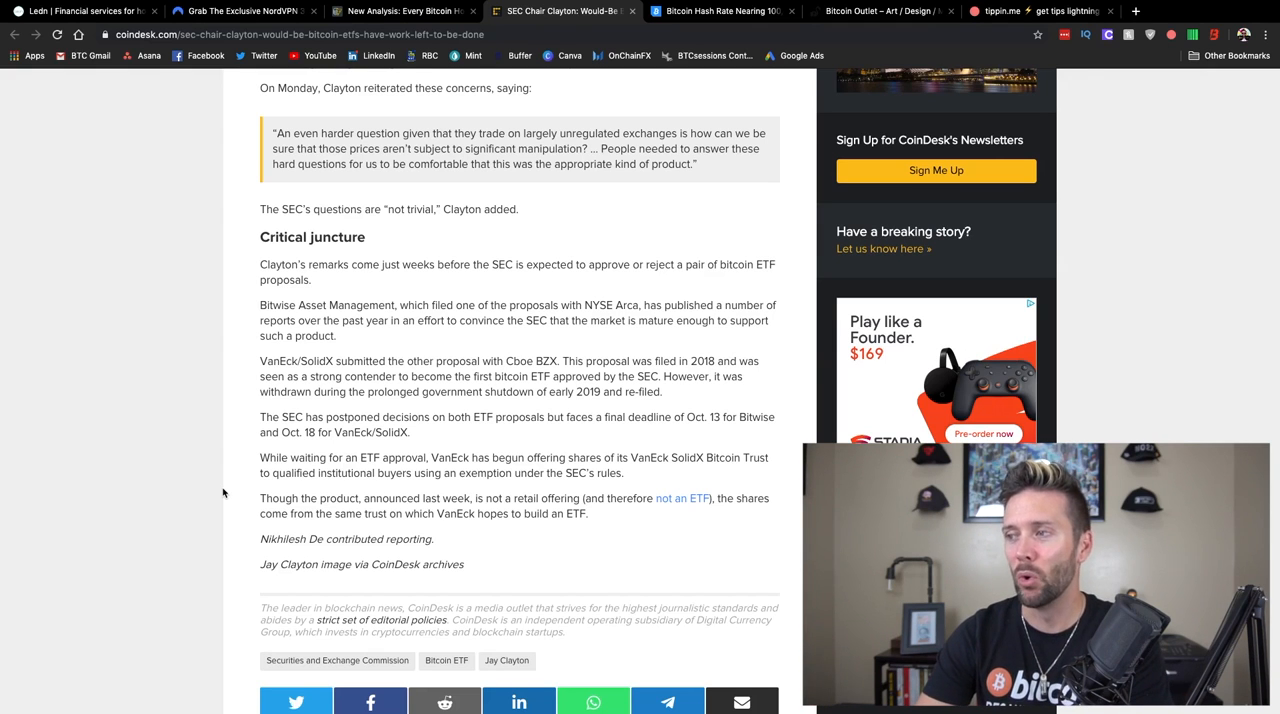
pyautogui.scroll(3)
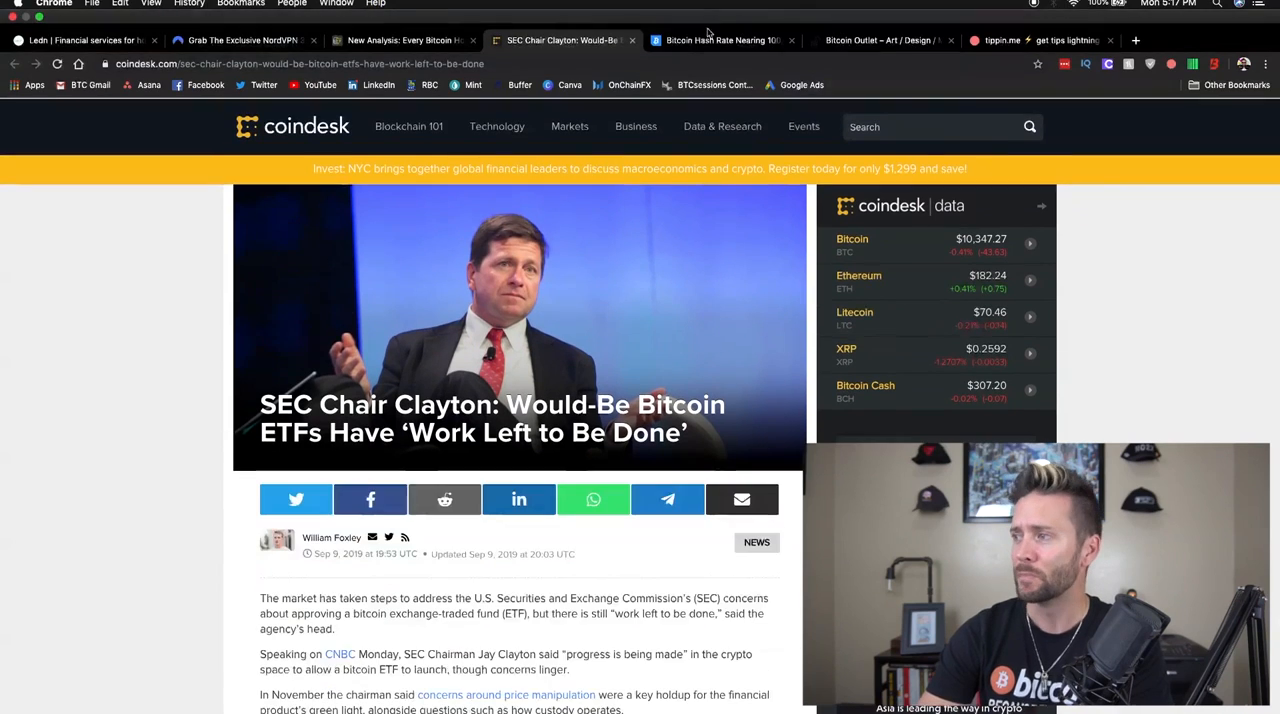
pyautogui.scroll(-3)
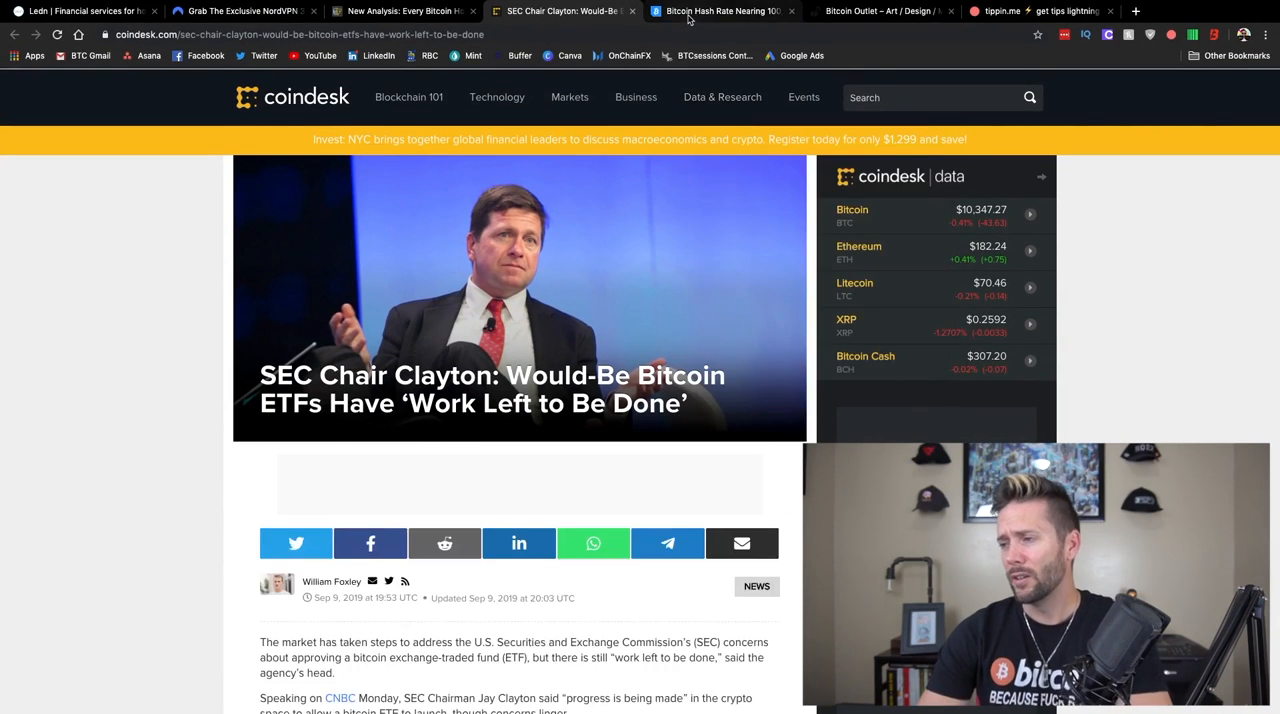
# Switch to Bitcoinist's hash rate nearing 100,000,000 TH/s article, skim its record section and return to the headline.
pyautogui.click(720, 12)
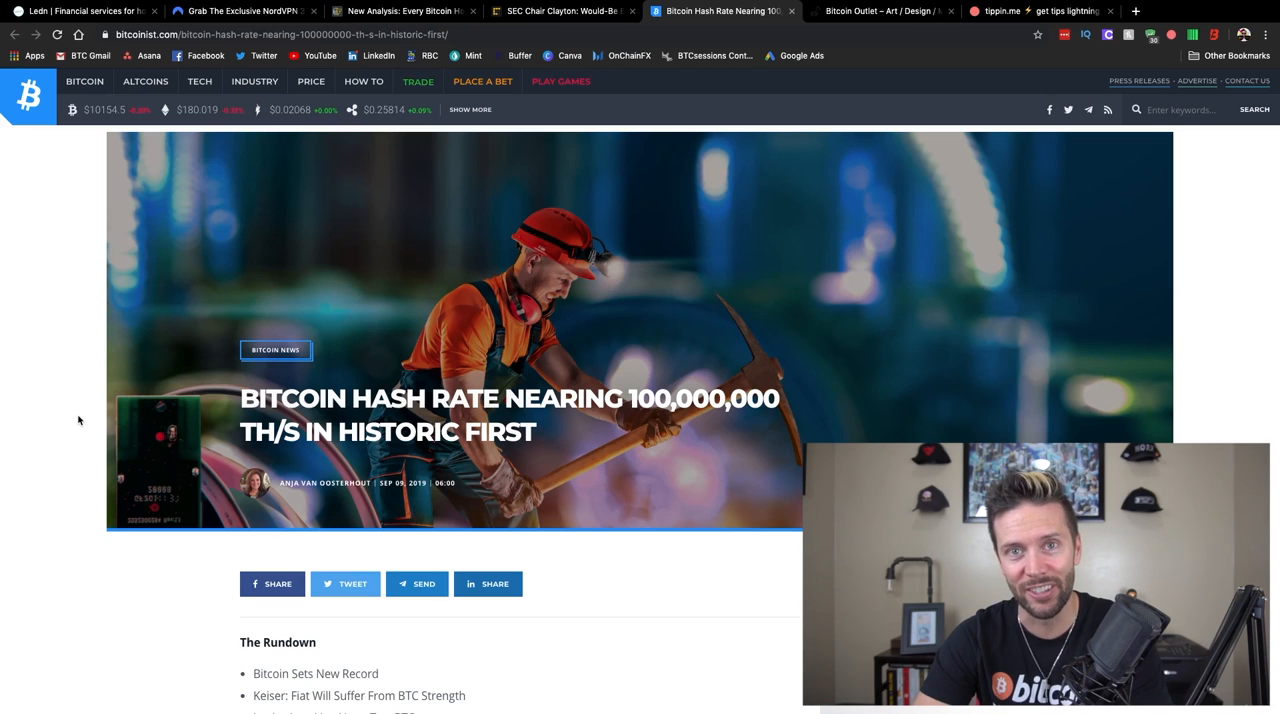
pyautogui.scroll(-3)
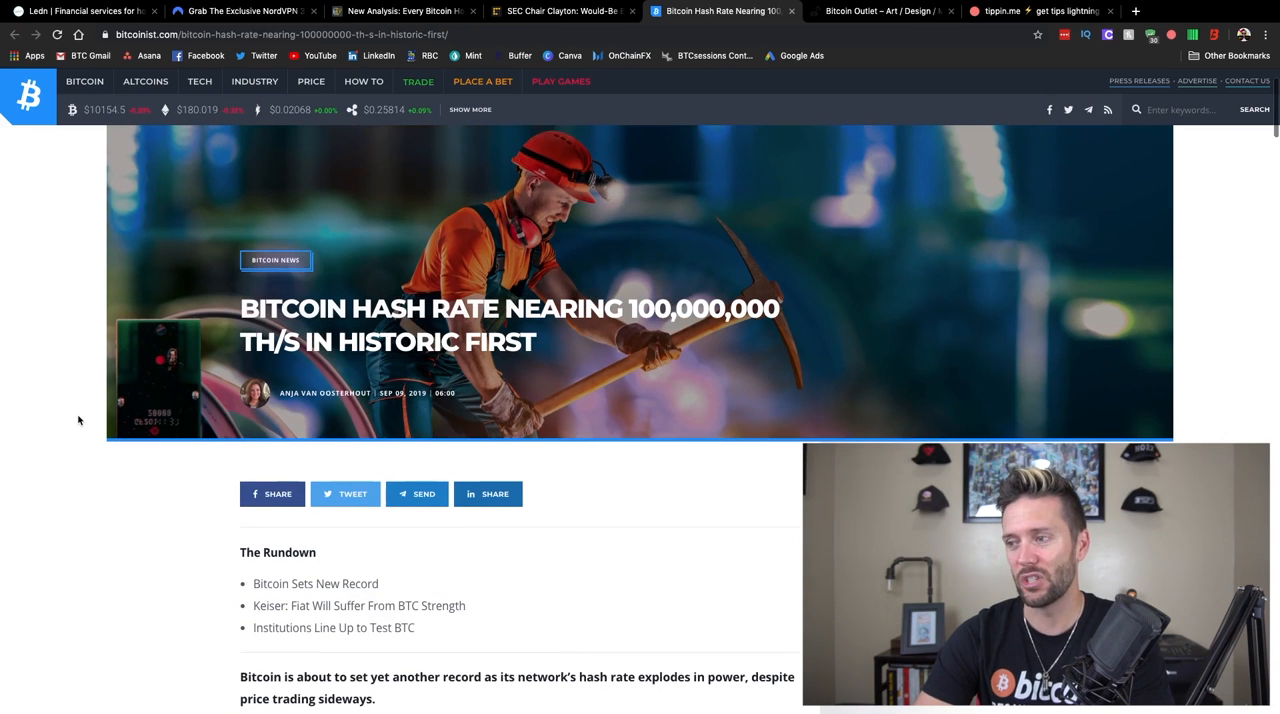
pyautogui.scroll(-3)
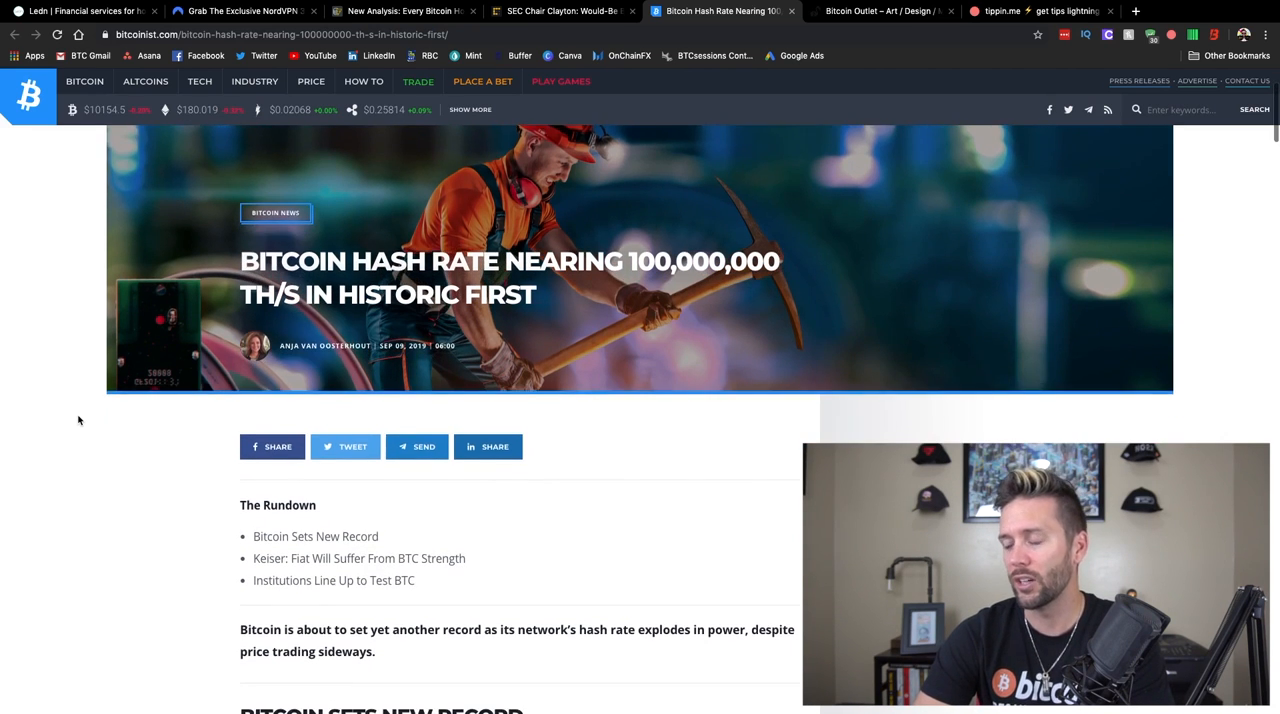
pyautogui.scroll(-3)
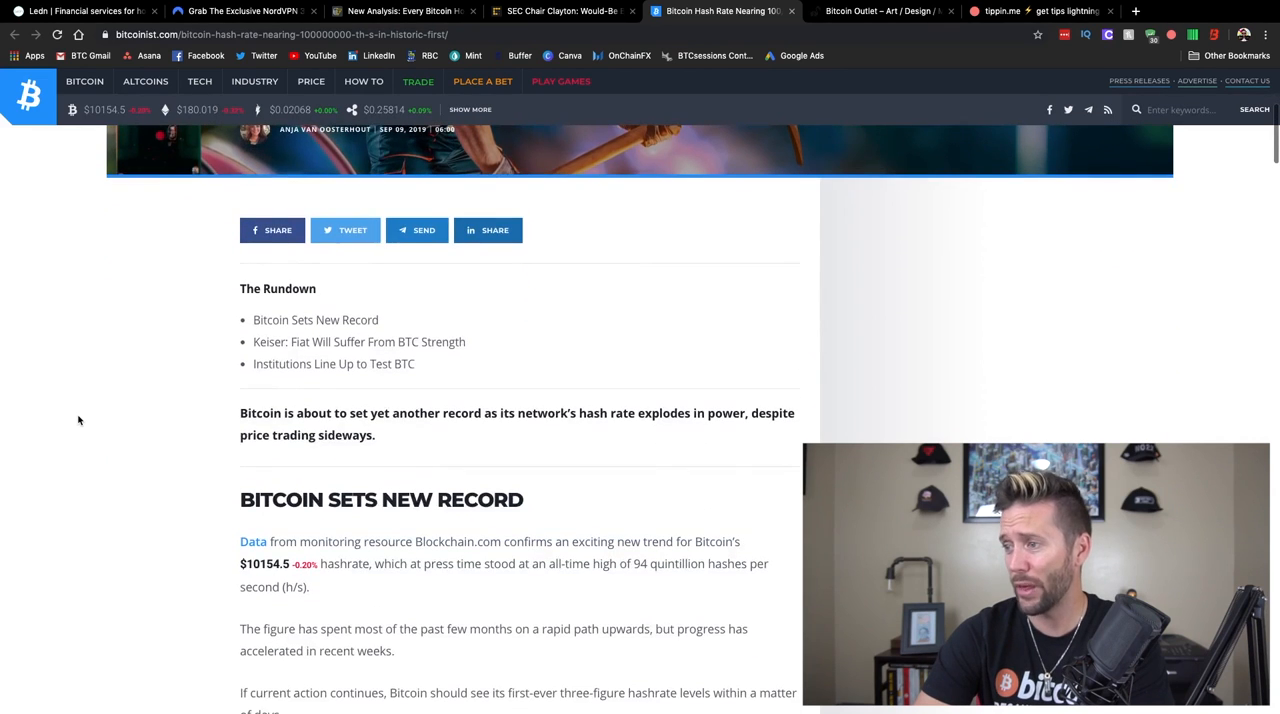
pyautogui.scroll(3)
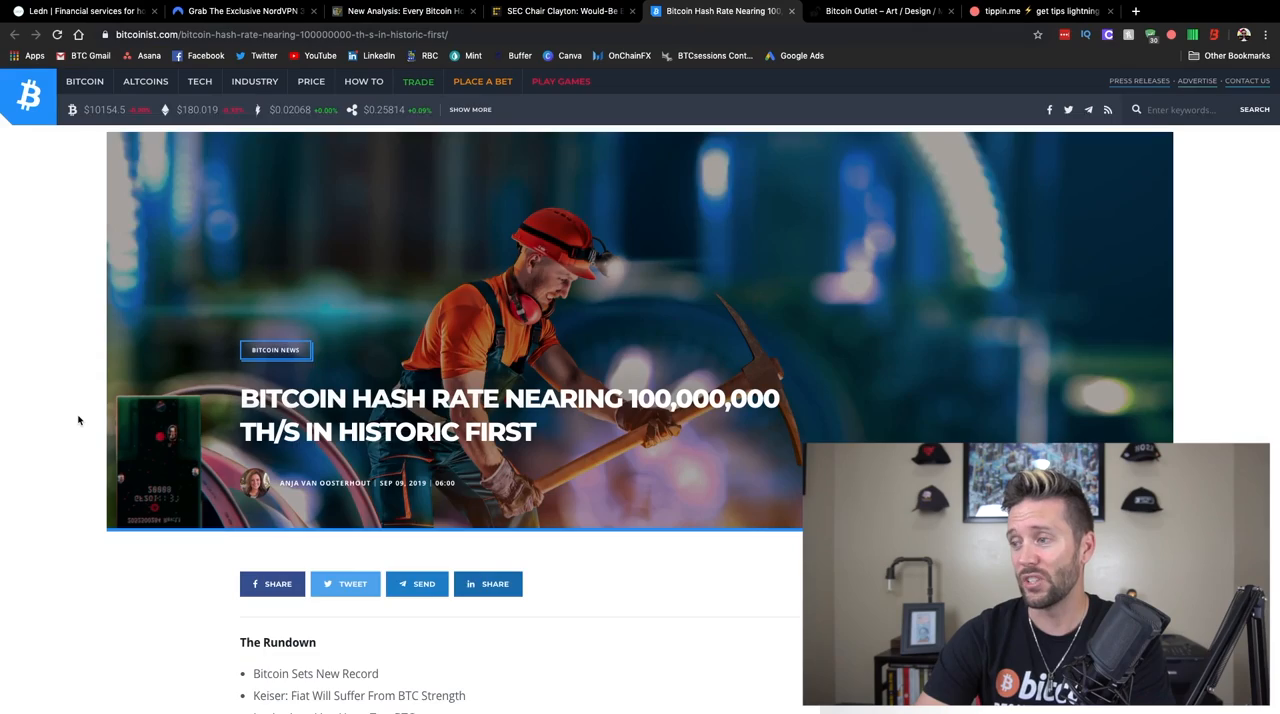
pyautogui.scroll(-3)
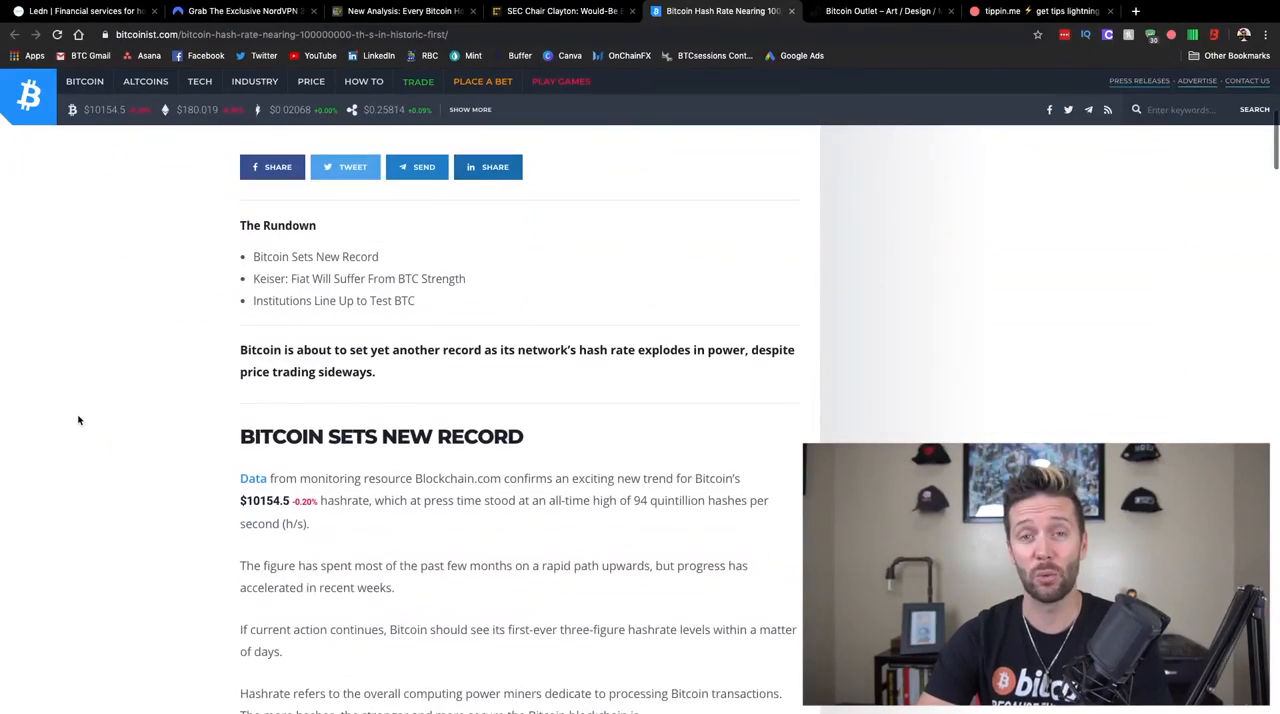
pyautogui.scroll(3)
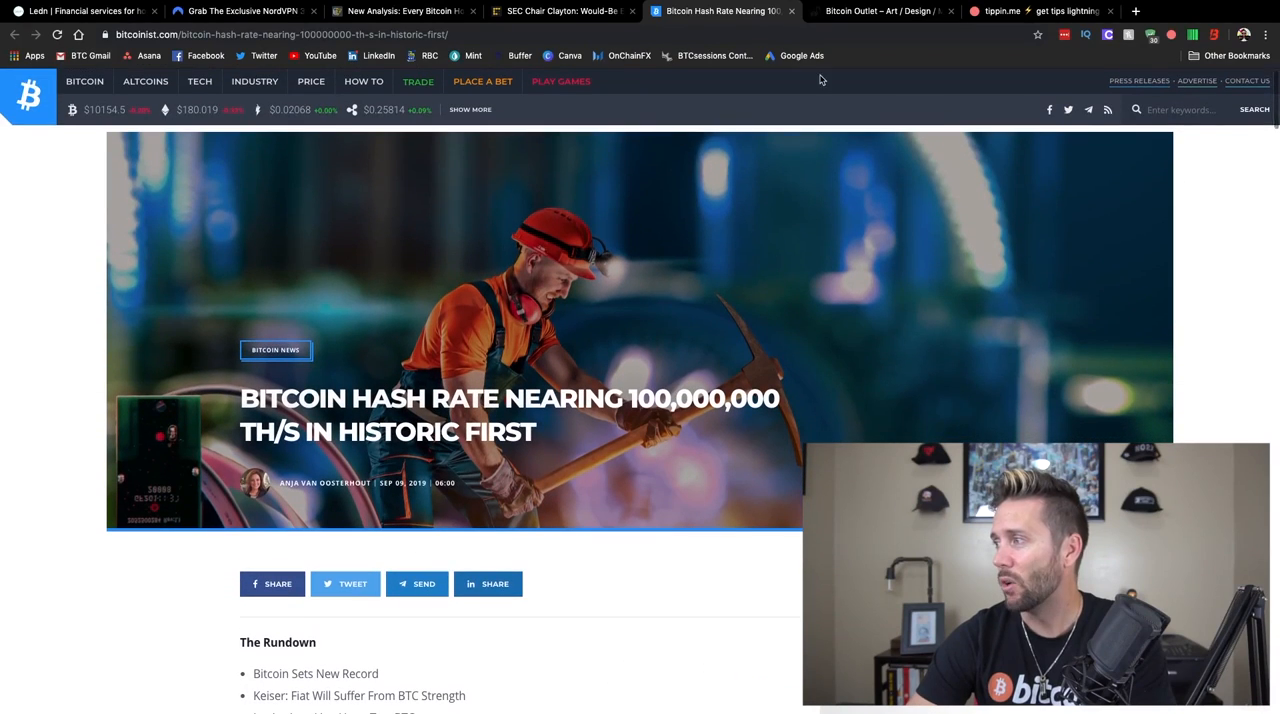
# Switch to the Bitcoin Outlet store, browse the featured products grid and return to the top banner.
pyautogui.click(880, 12)
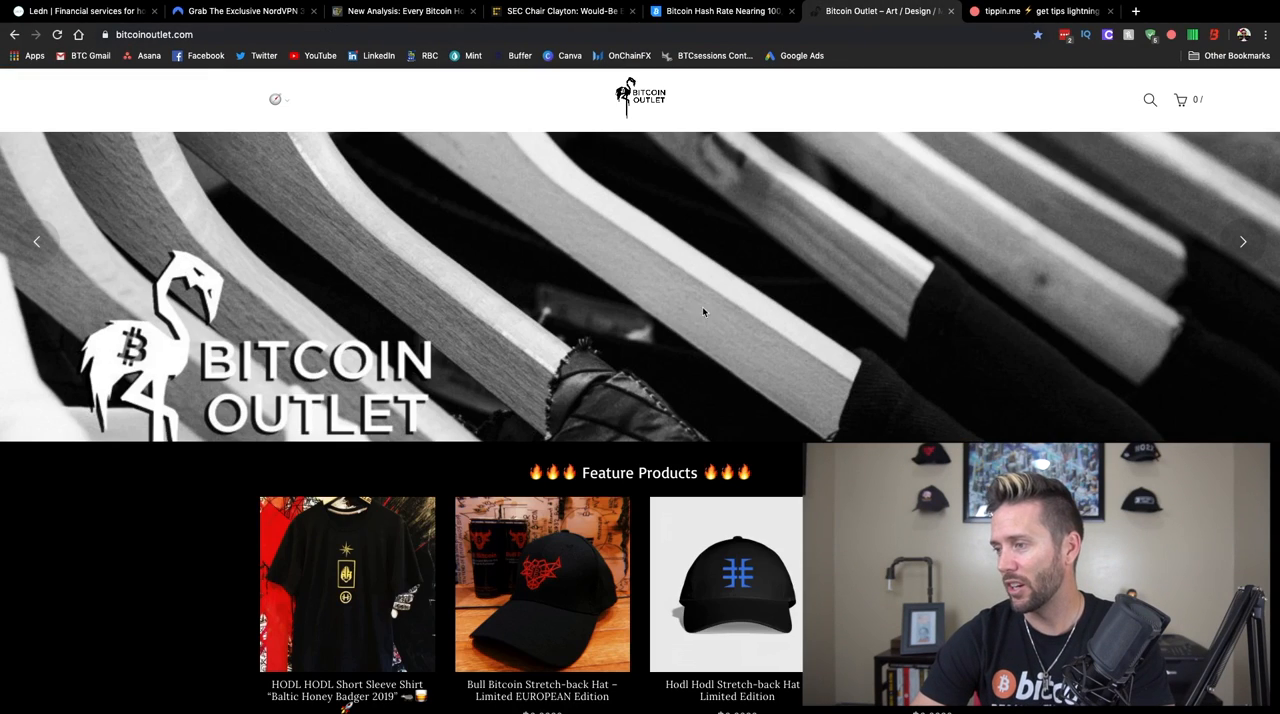
pyautogui.moveTo(672, 400)
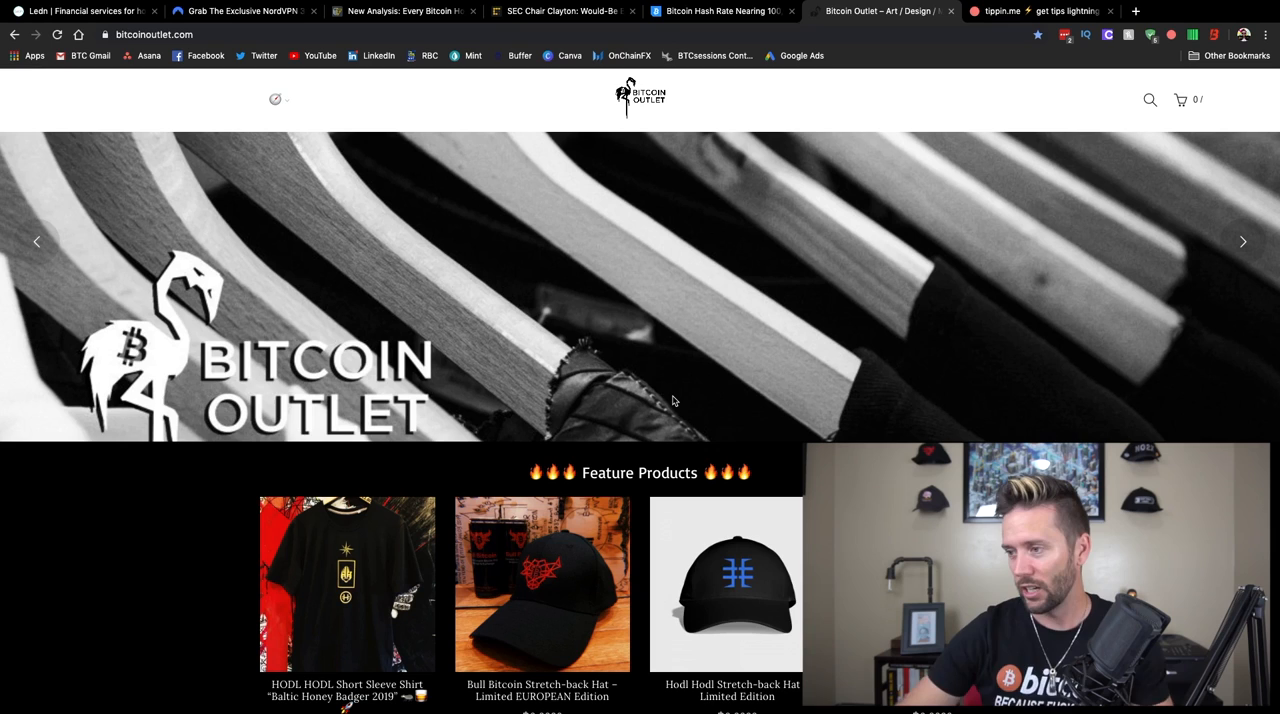
pyautogui.scroll(-3)
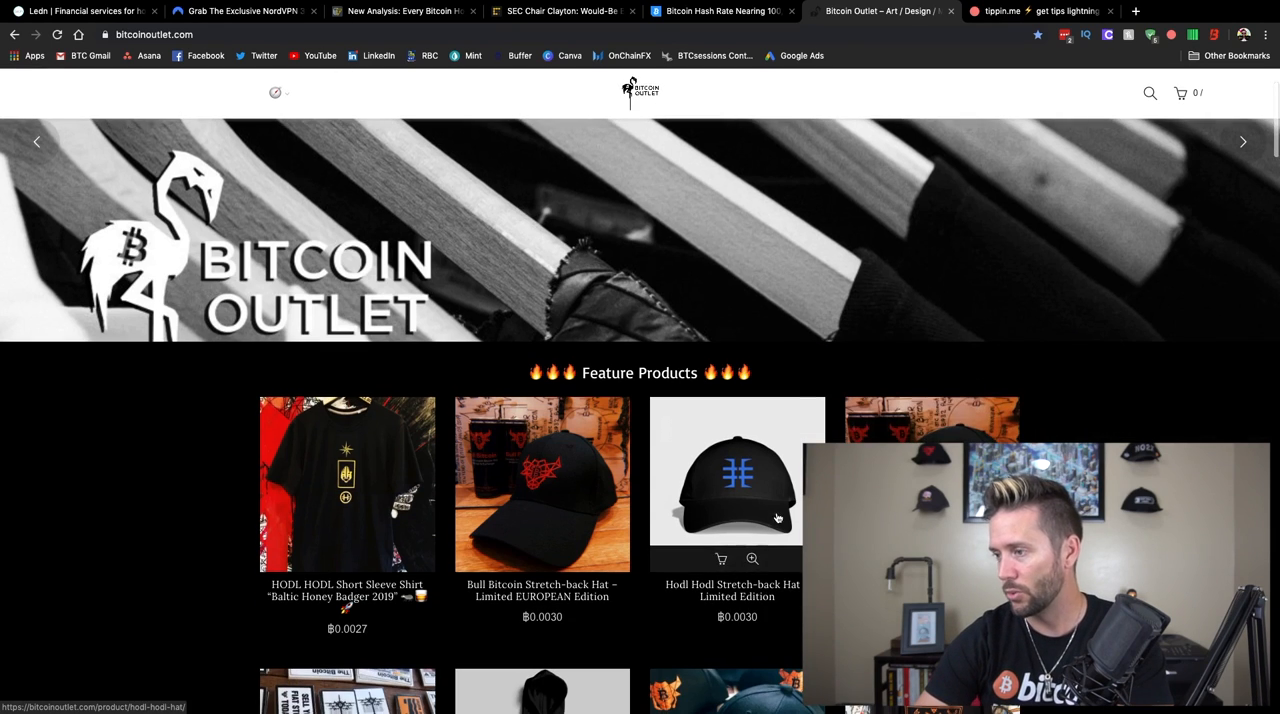
pyautogui.scroll(-3)
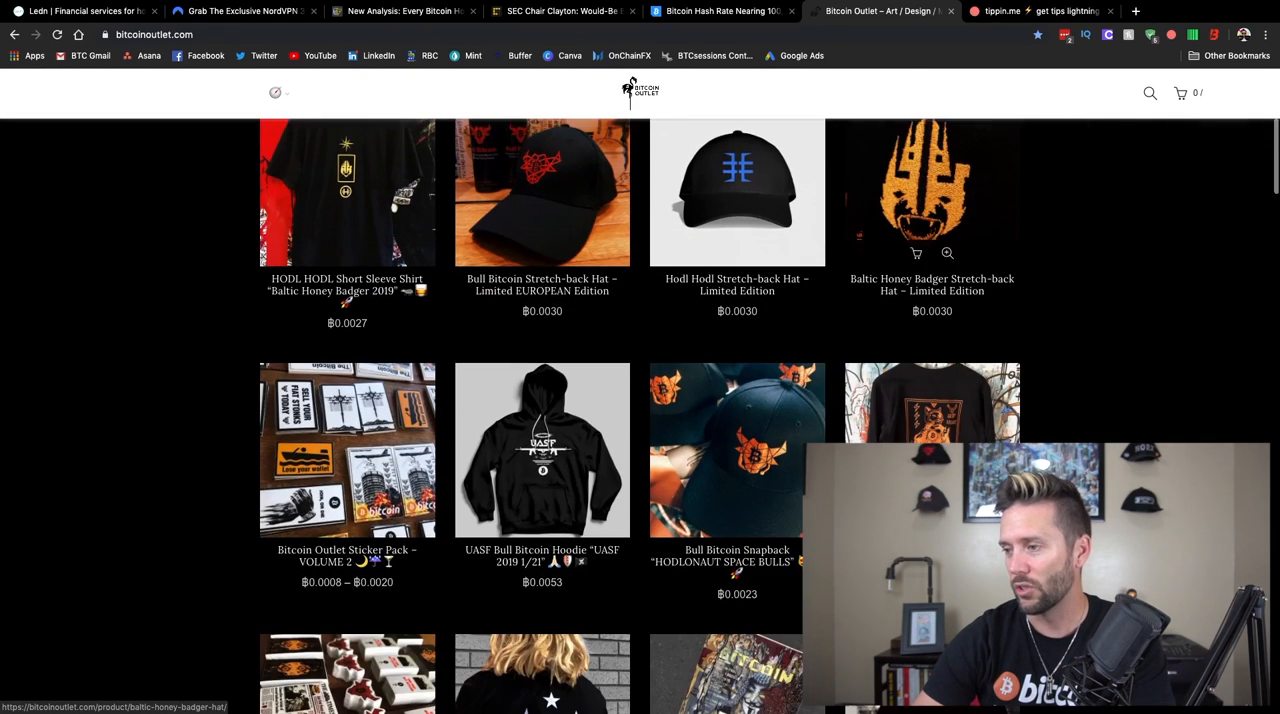
pyautogui.scroll(-3)
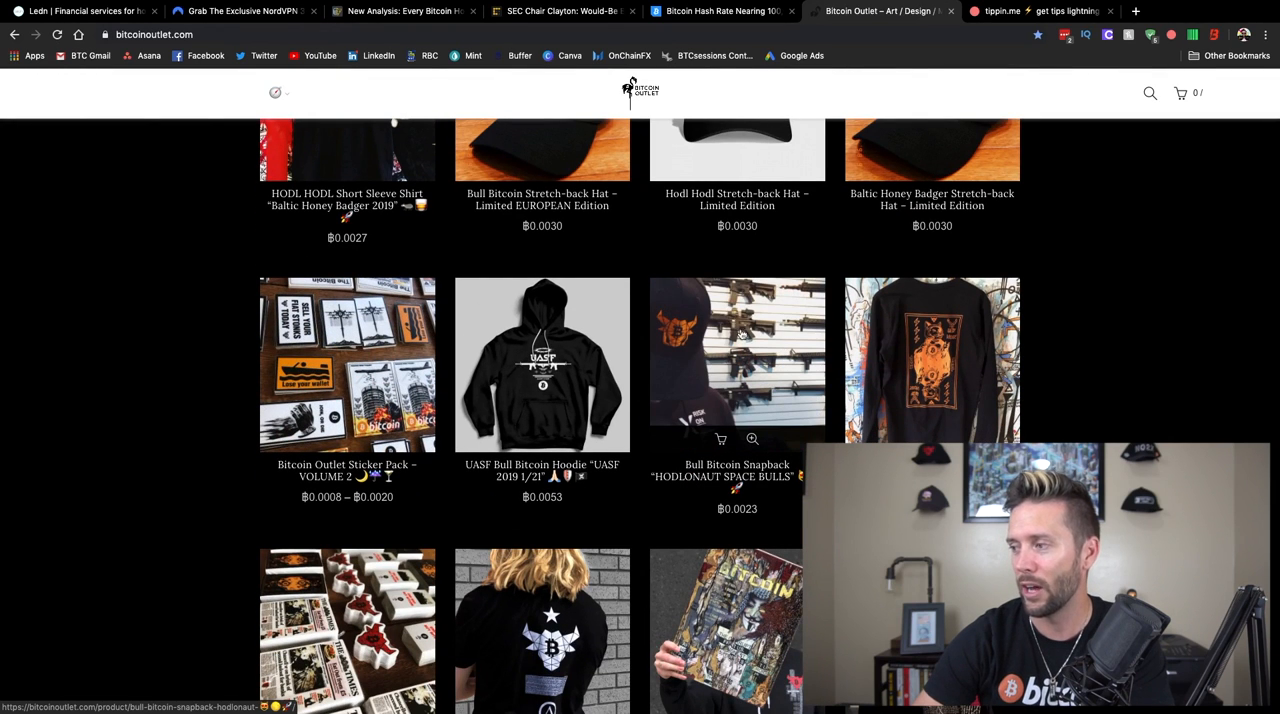
pyautogui.moveTo(1034, 366)
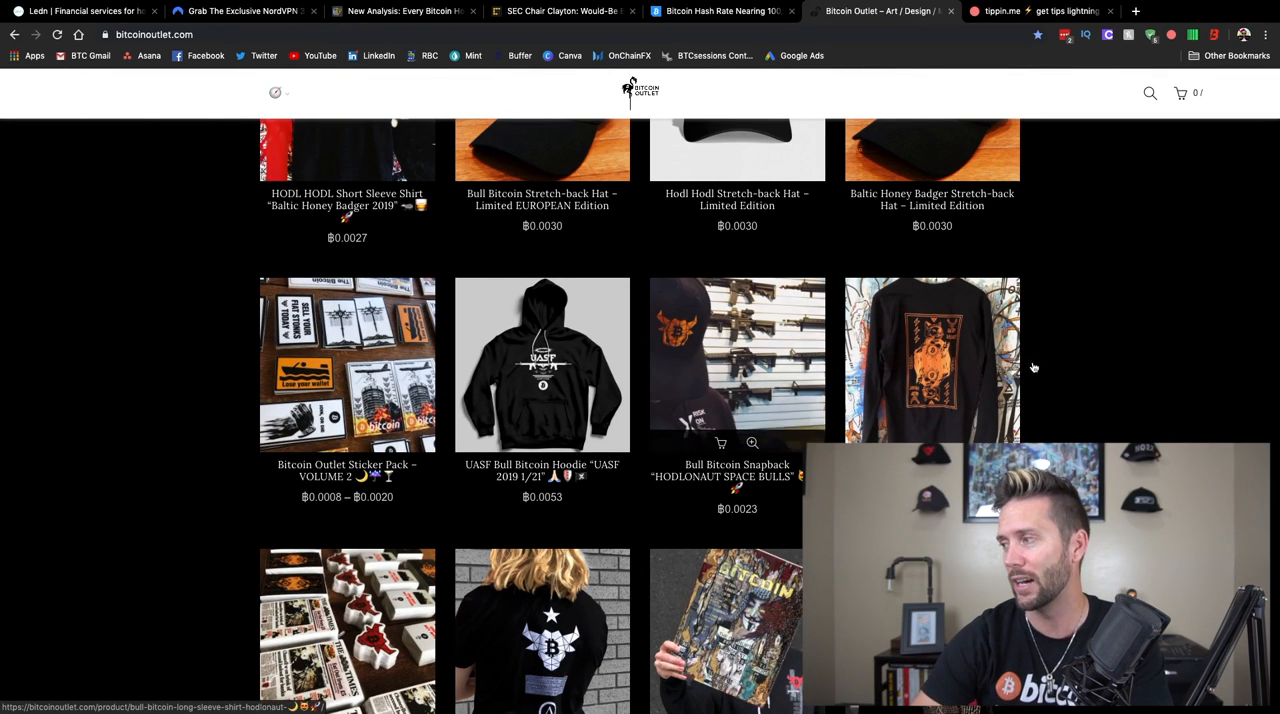
pyautogui.scroll(-3)
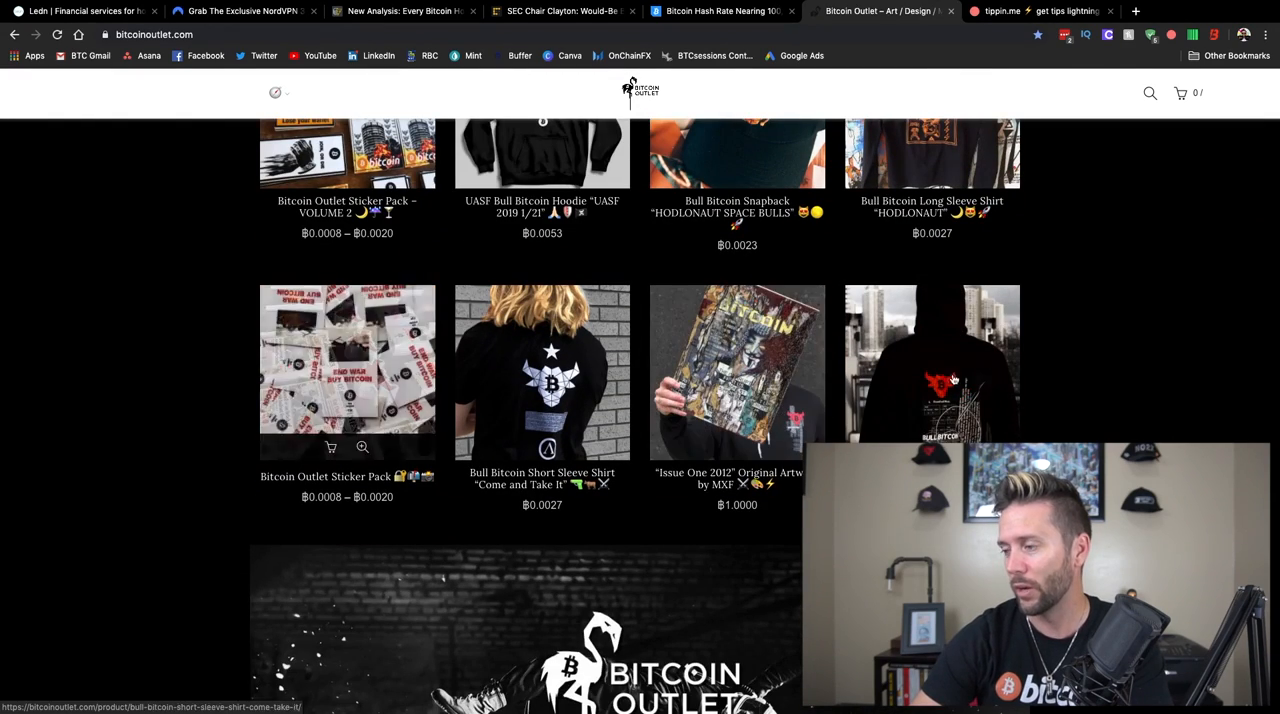
pyautogui.scroll(3)
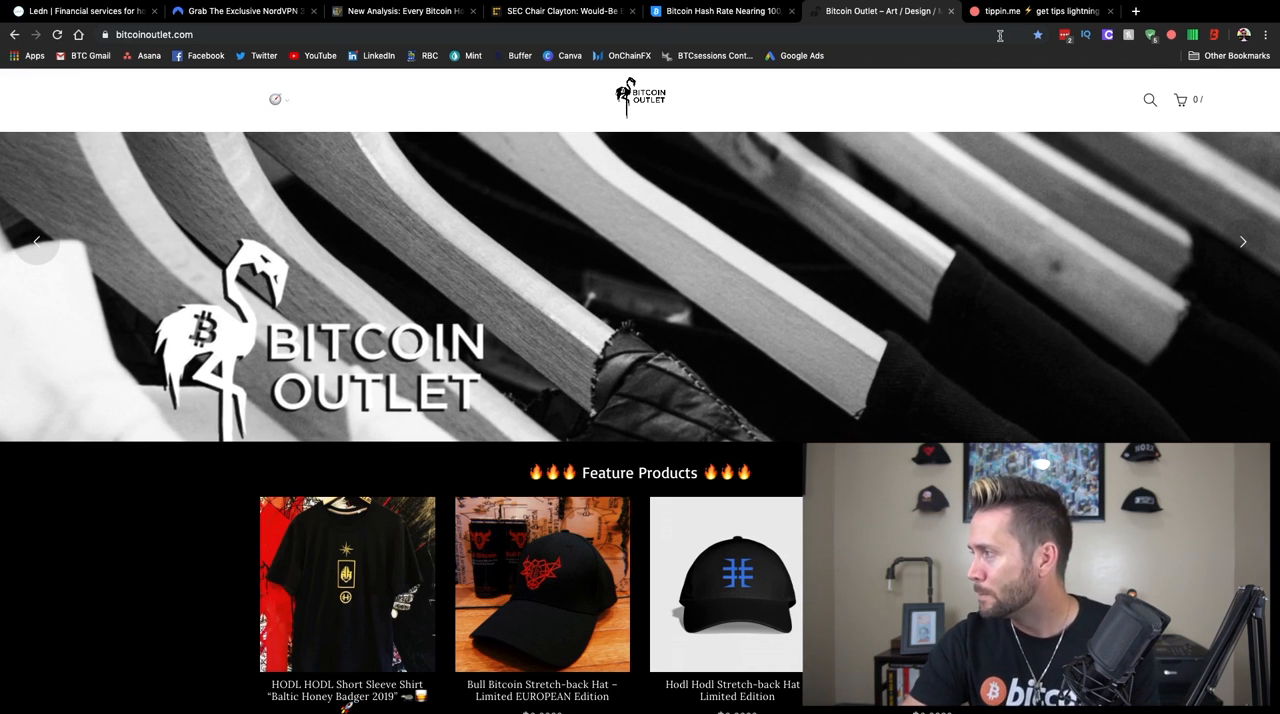
# Switch to the tippin.me BTCsessions tipping page with its Lightning QR code.
pyautogui.click(1040, 12)
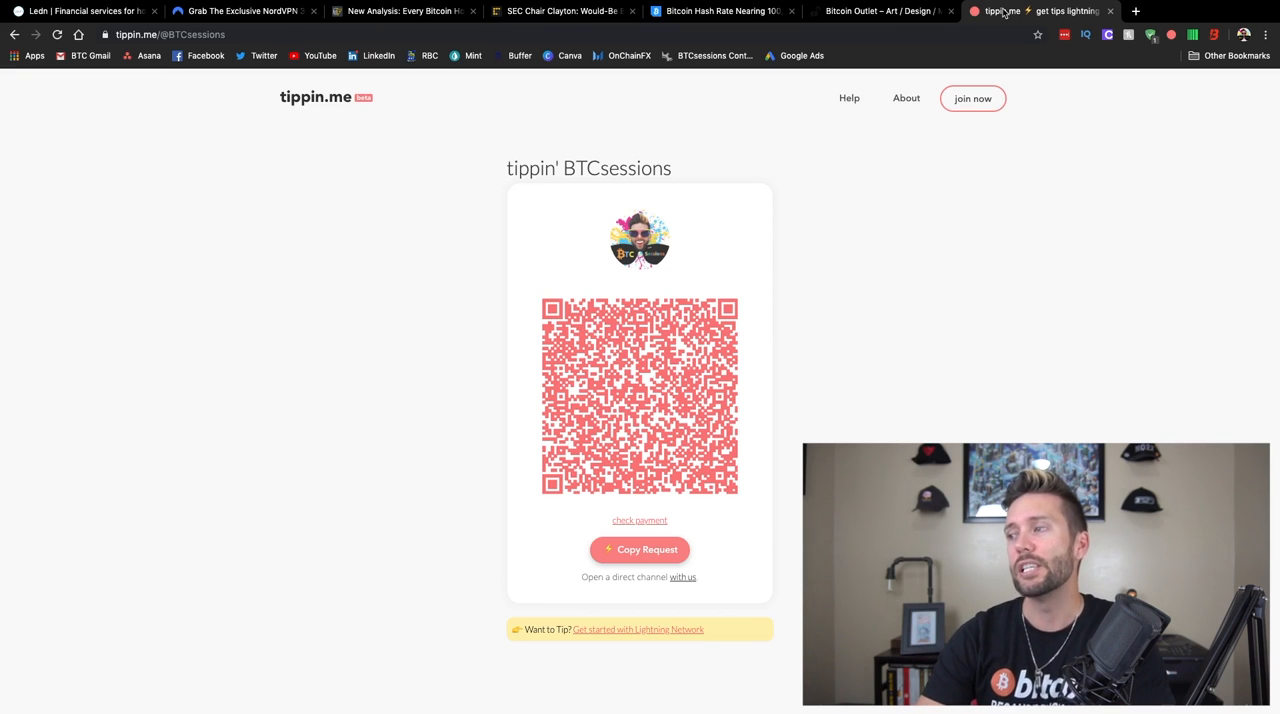
pyautogui.moveTo(428, 312)
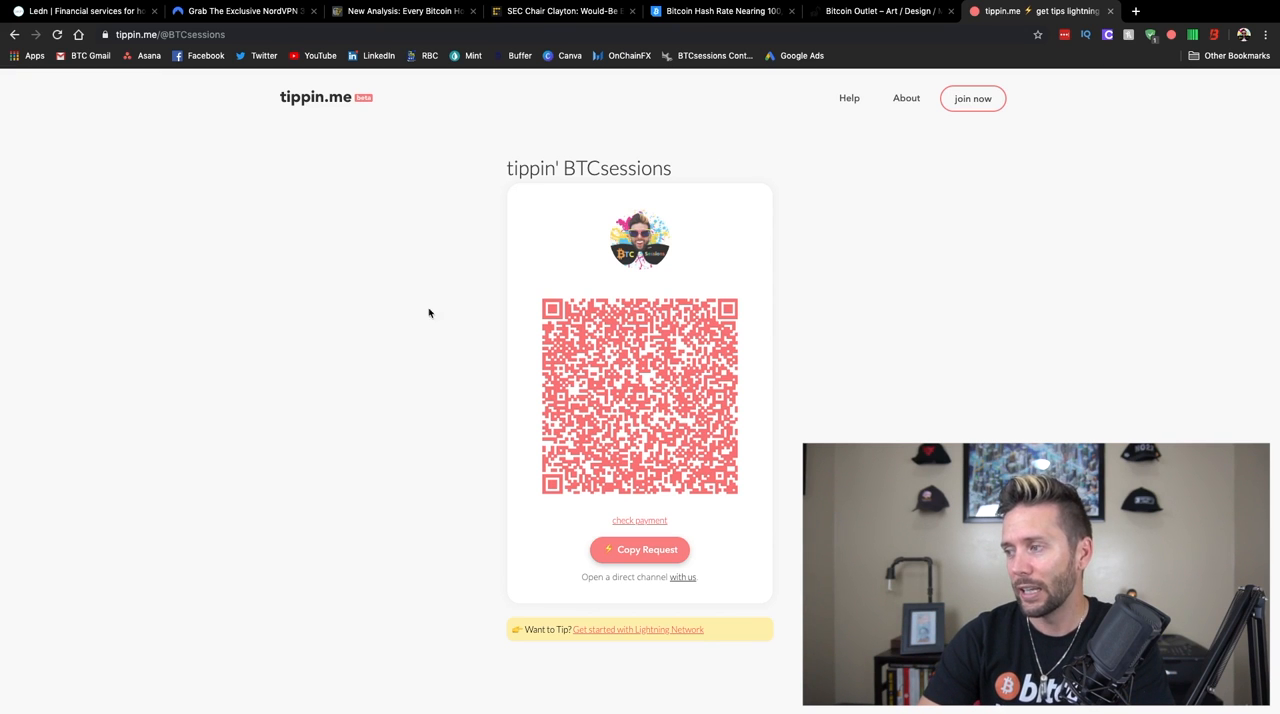